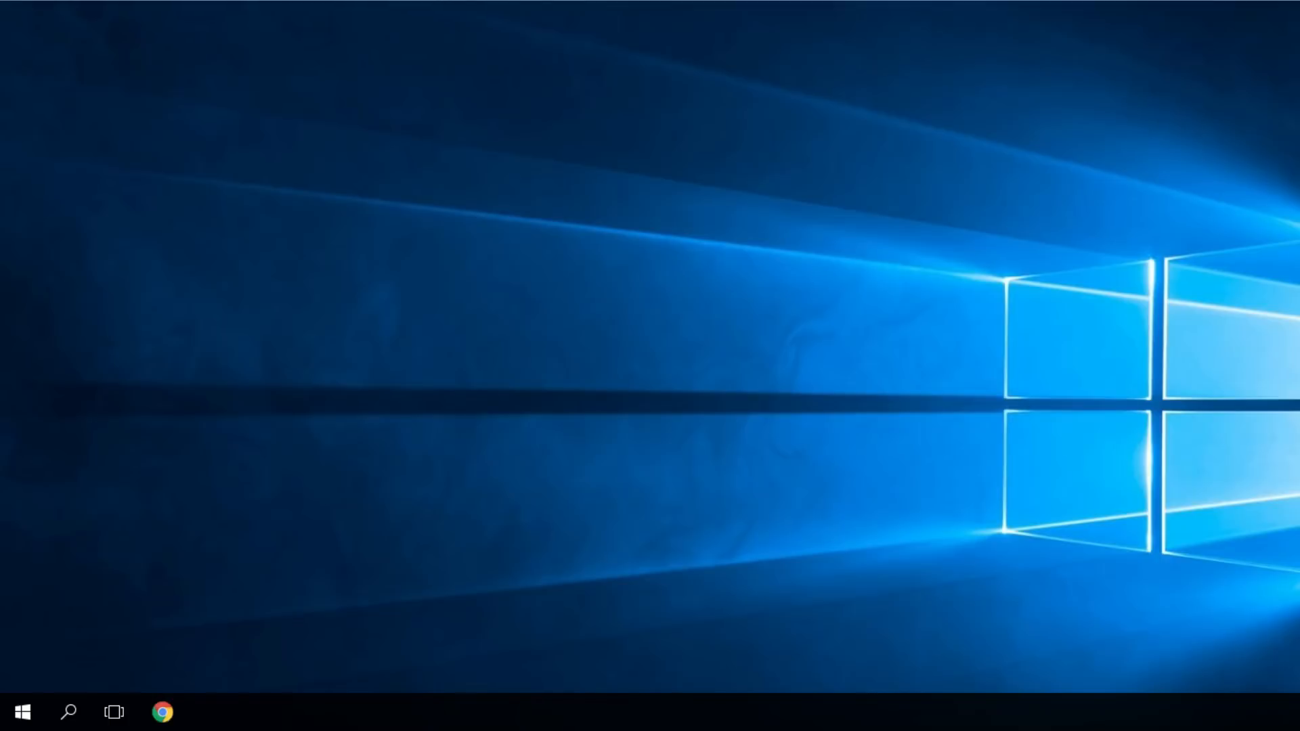
{"action": "mouse_move", "coordinate": [655, 404]}
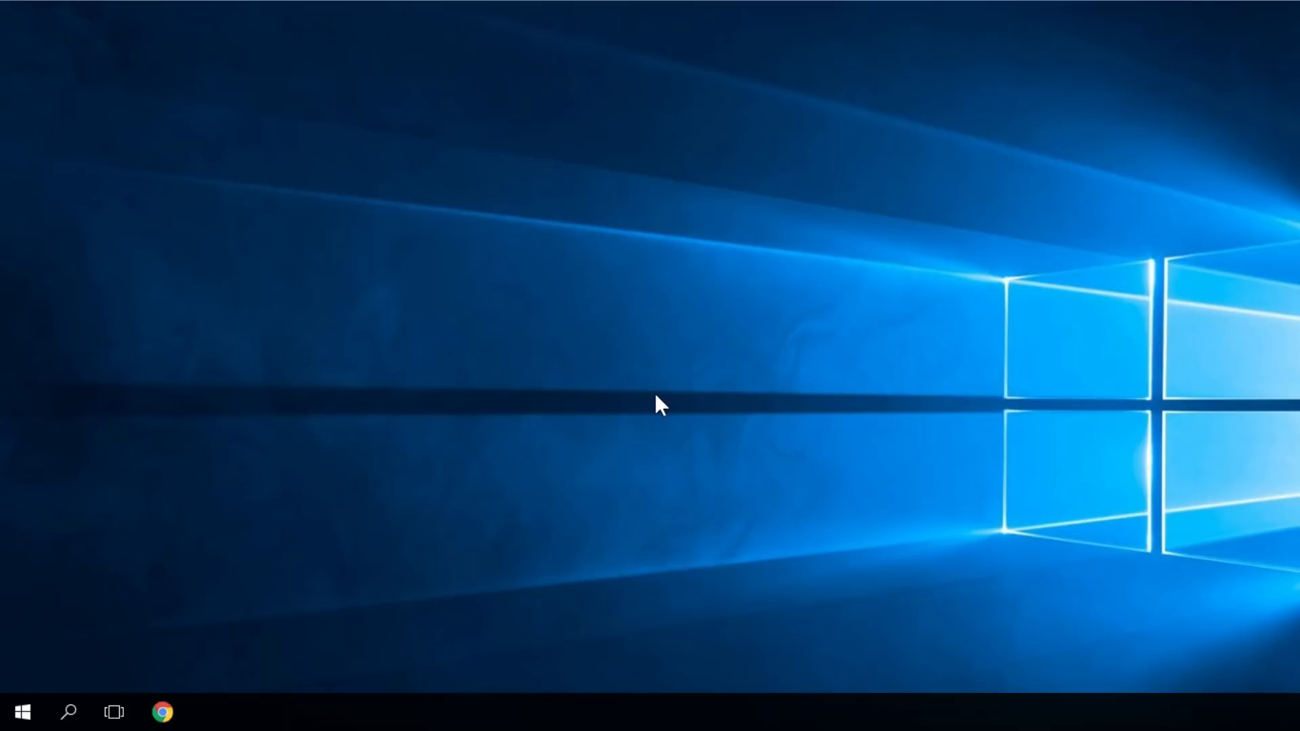
{"action": "mouse_move", "coordinate": [647, 436]}
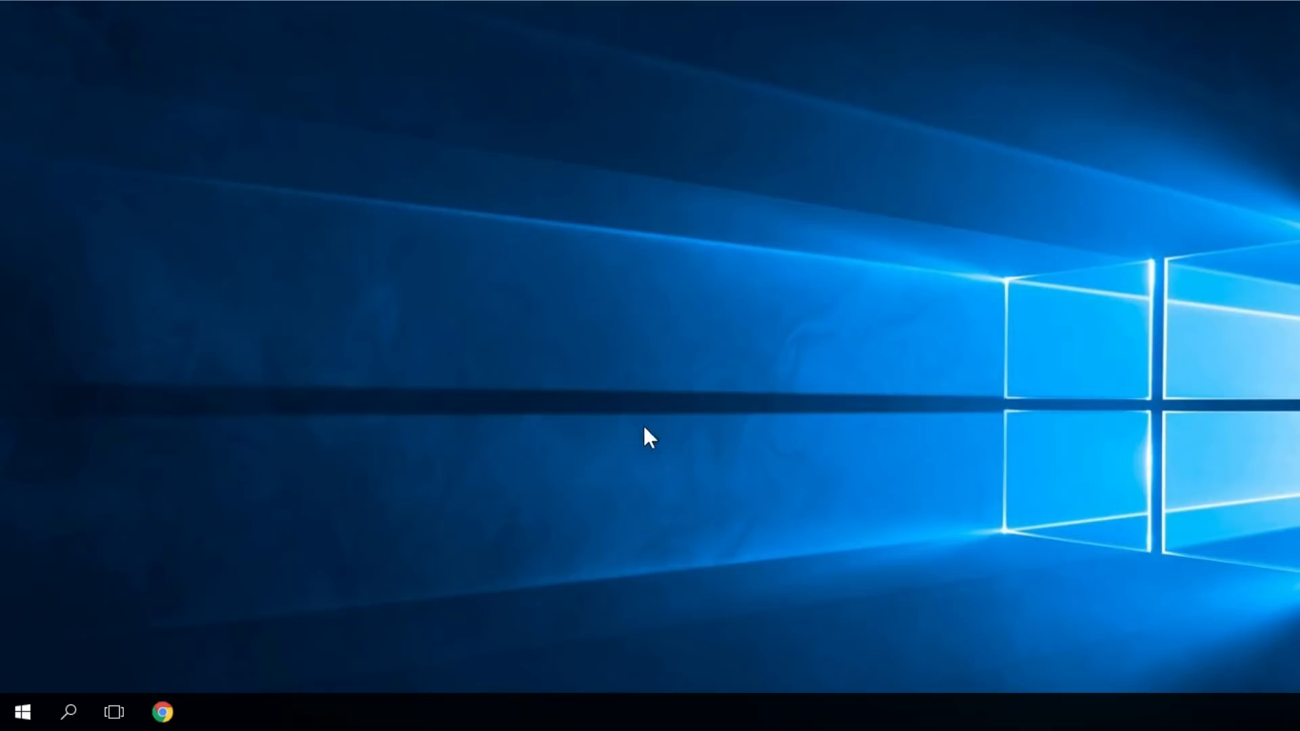
{"action": "mouse_move", "coordinate": [607, 716]}
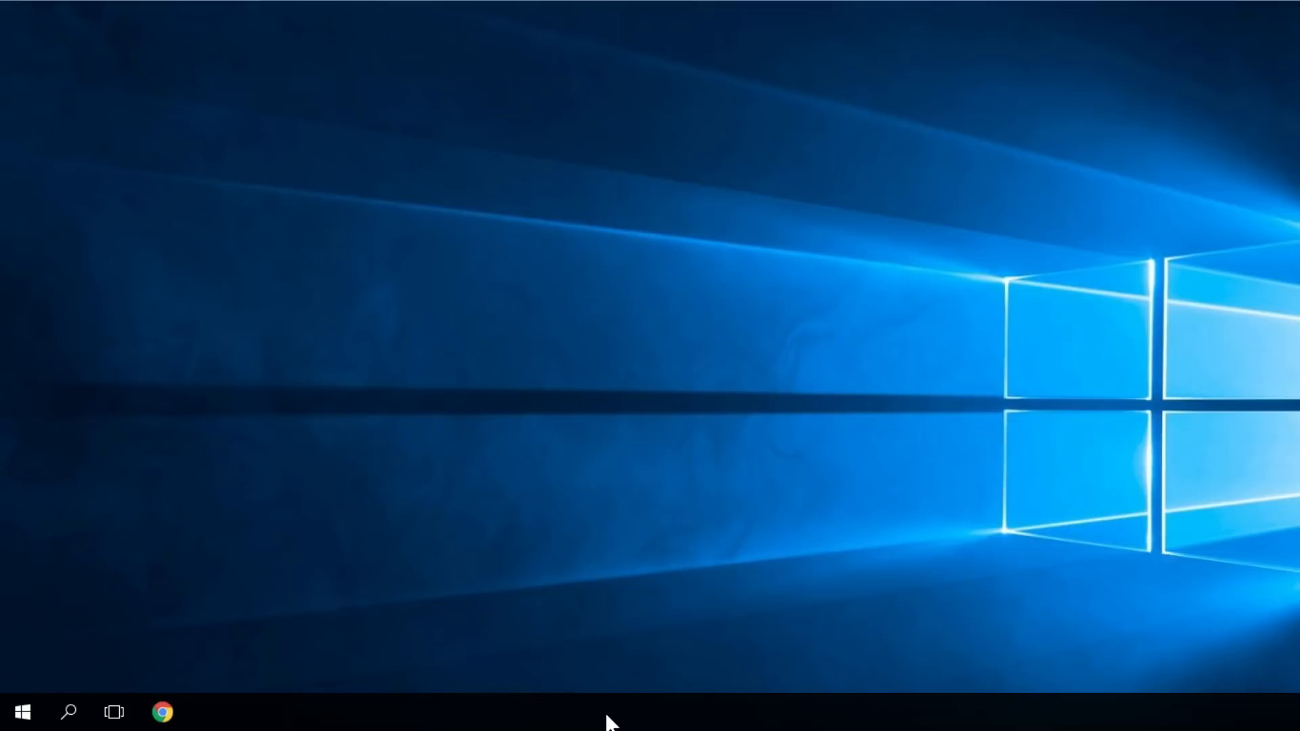
Open Task Manager from the taskbar and end the Windows Explorer process.
{"action": "right_click", "coordinate": [611, 722]}
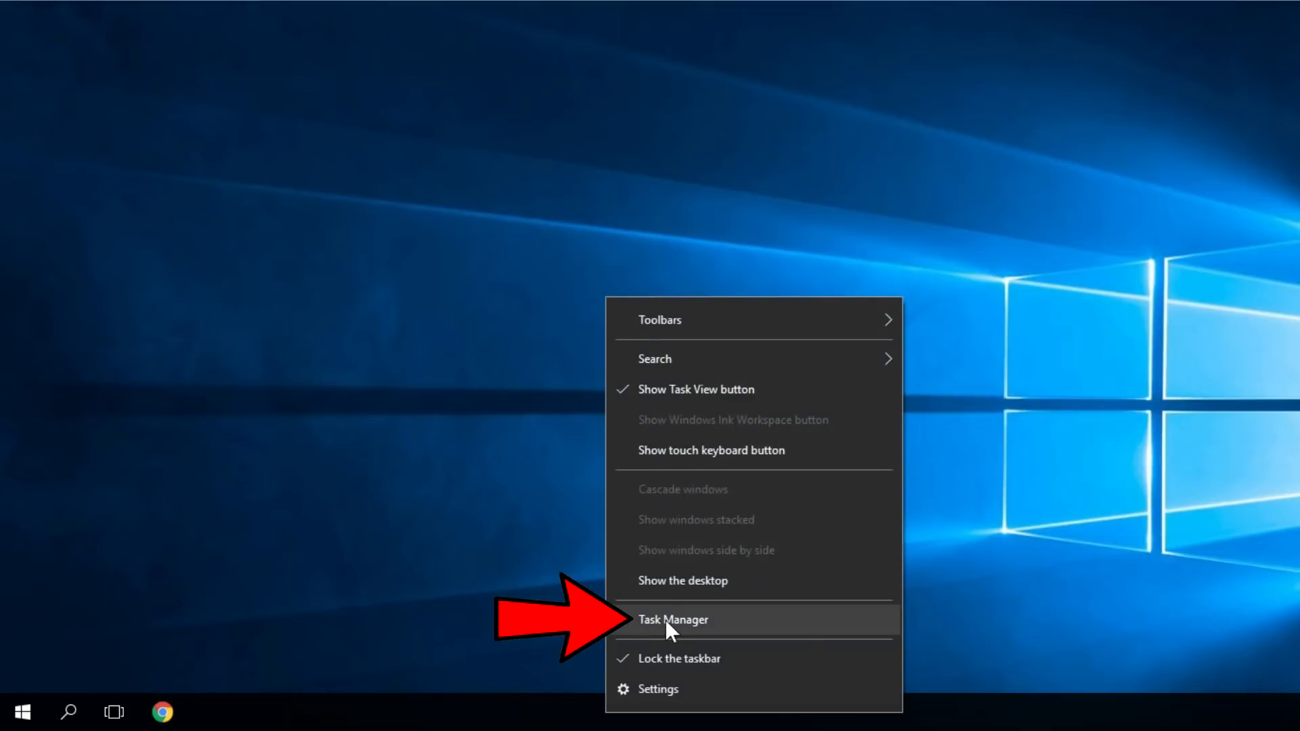
{"action": "left_click", "coordinate": [673, 620]}
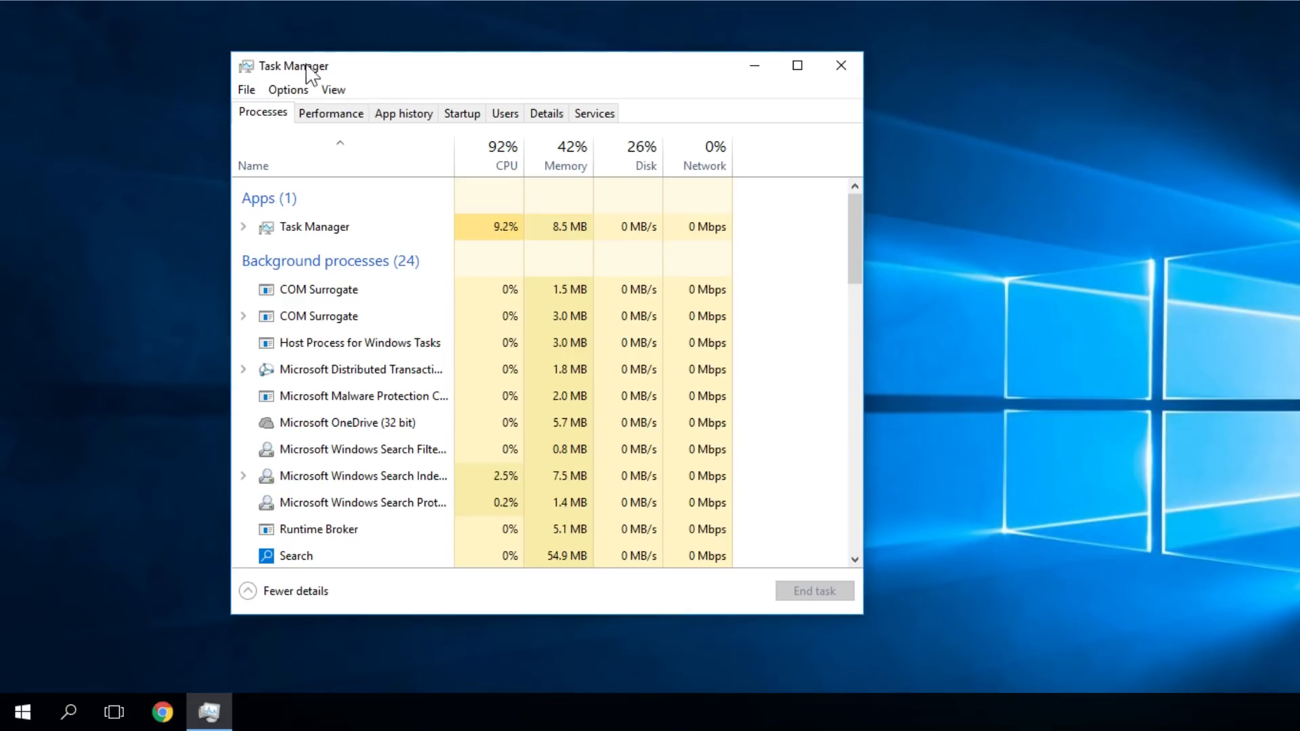
{"action": "mouse_move", "coordinate": [379, 79]}
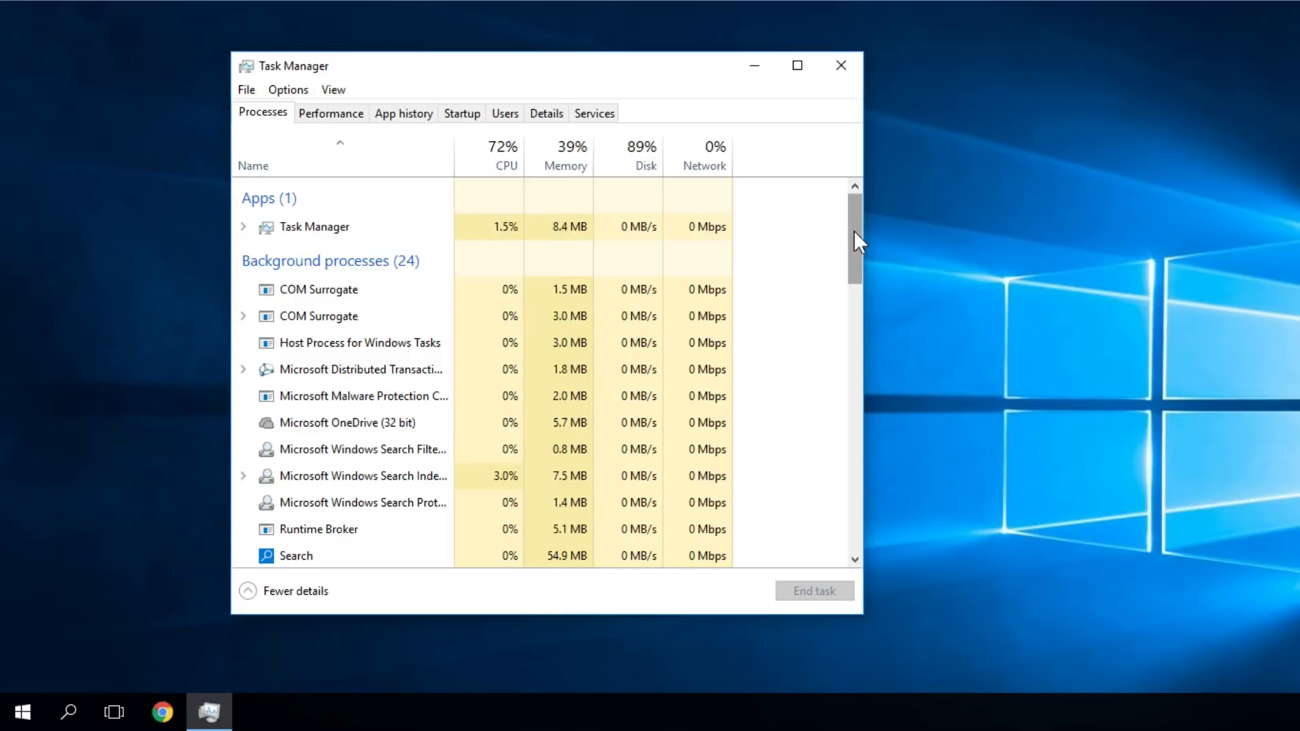
{"action": "scroll", "scroll_direction": "down", "scroll_amount": 3}
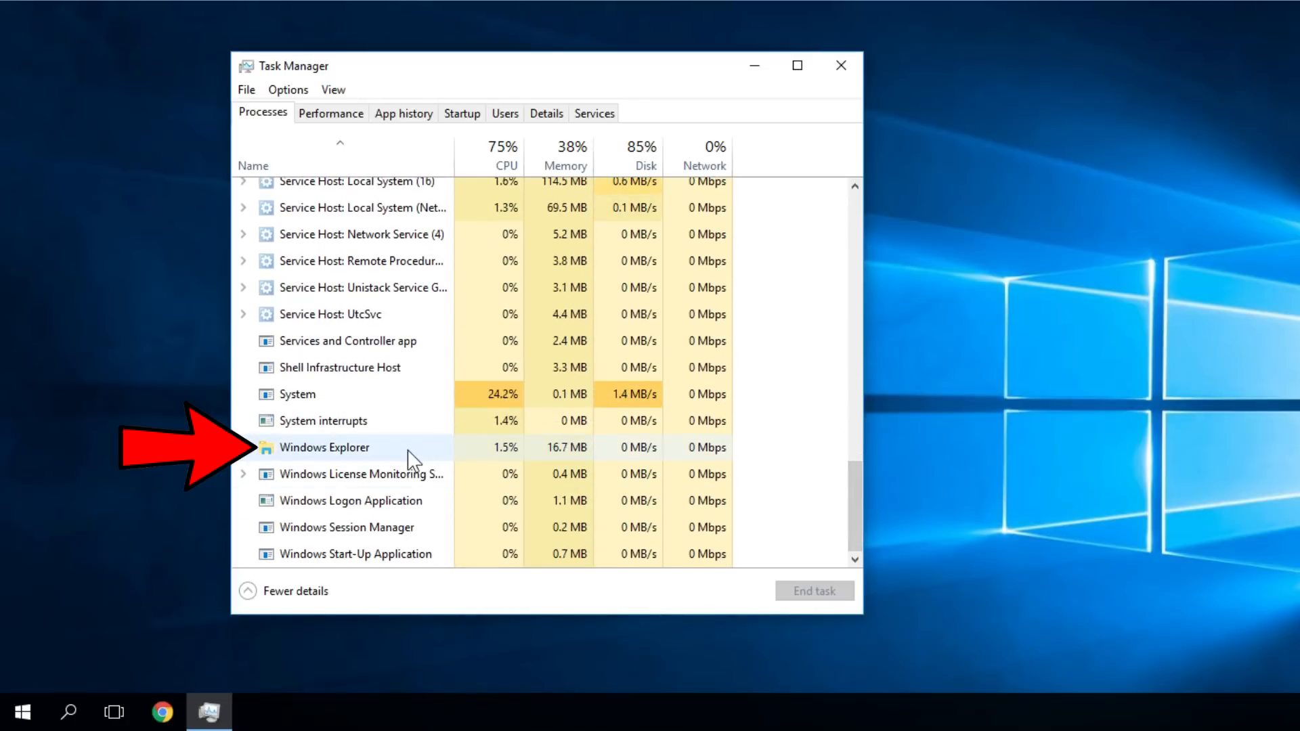
{"action": "left_click", "coordinate": [351, 447]}
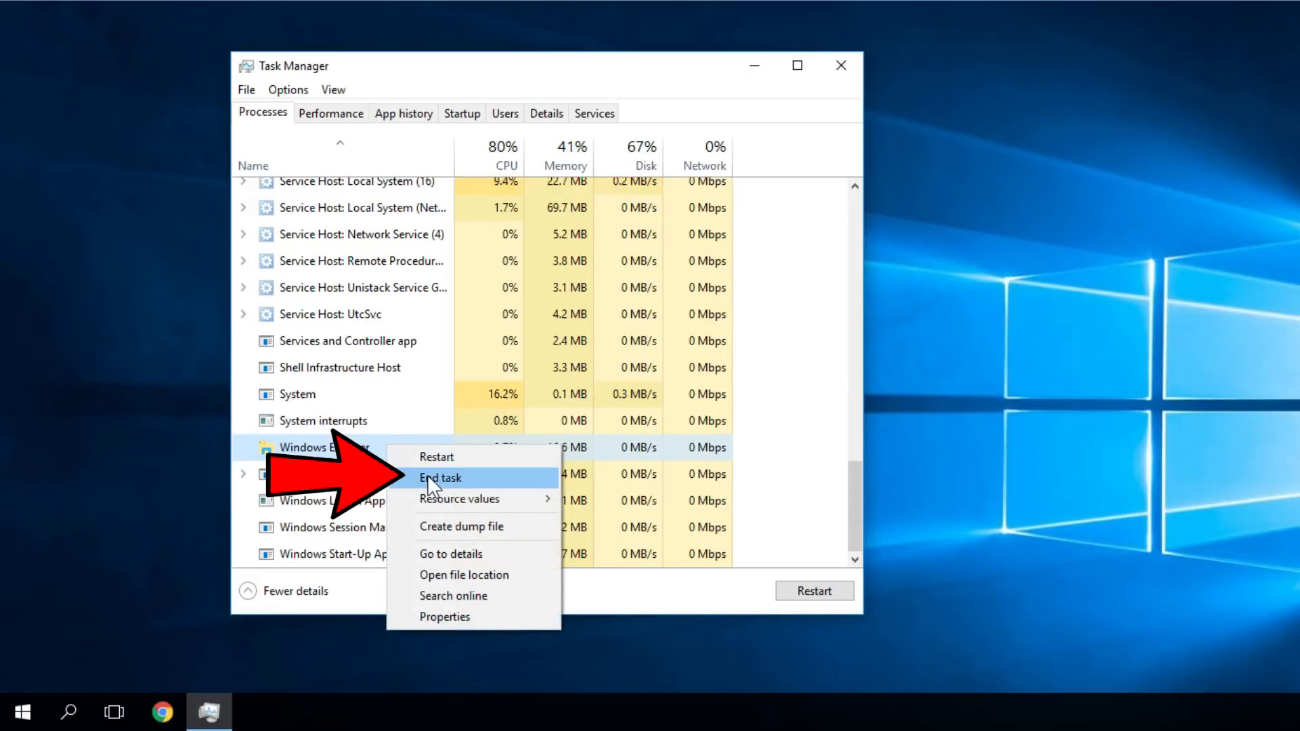
{"action": "left_click", "coordinate": [441, 478]}
{"action": "type", "text": "e"}
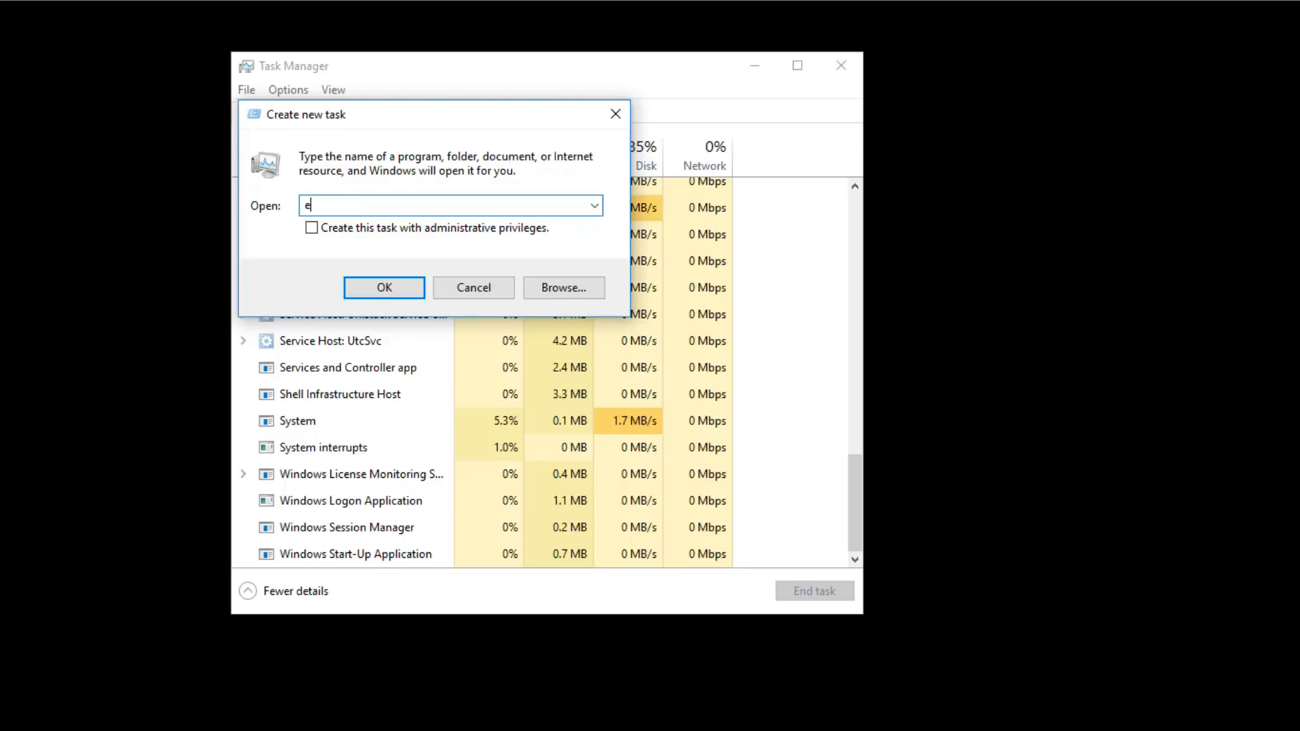
Run explorer.exe as a new task to restart Windows Explorer.
{"action": "type", "text": "xplorer.exe"}
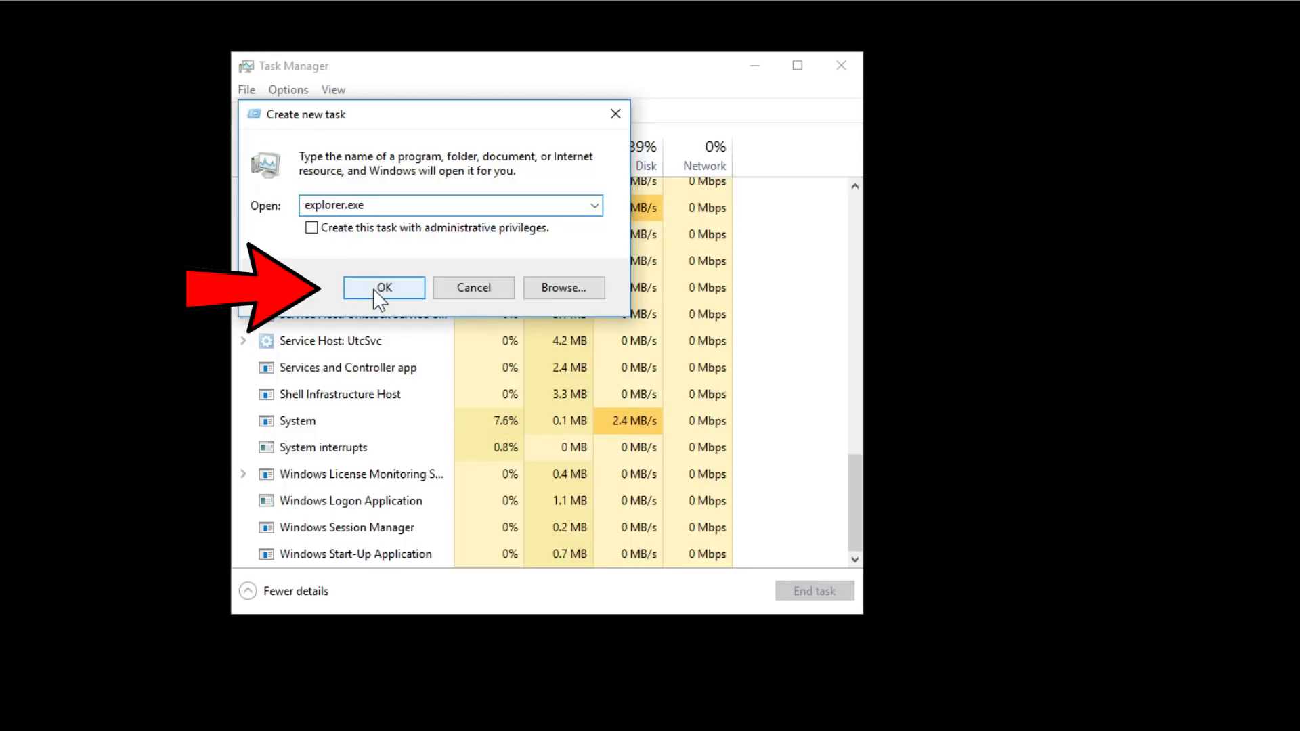
{"action": "left_click", "coordinate": [384, 287]}
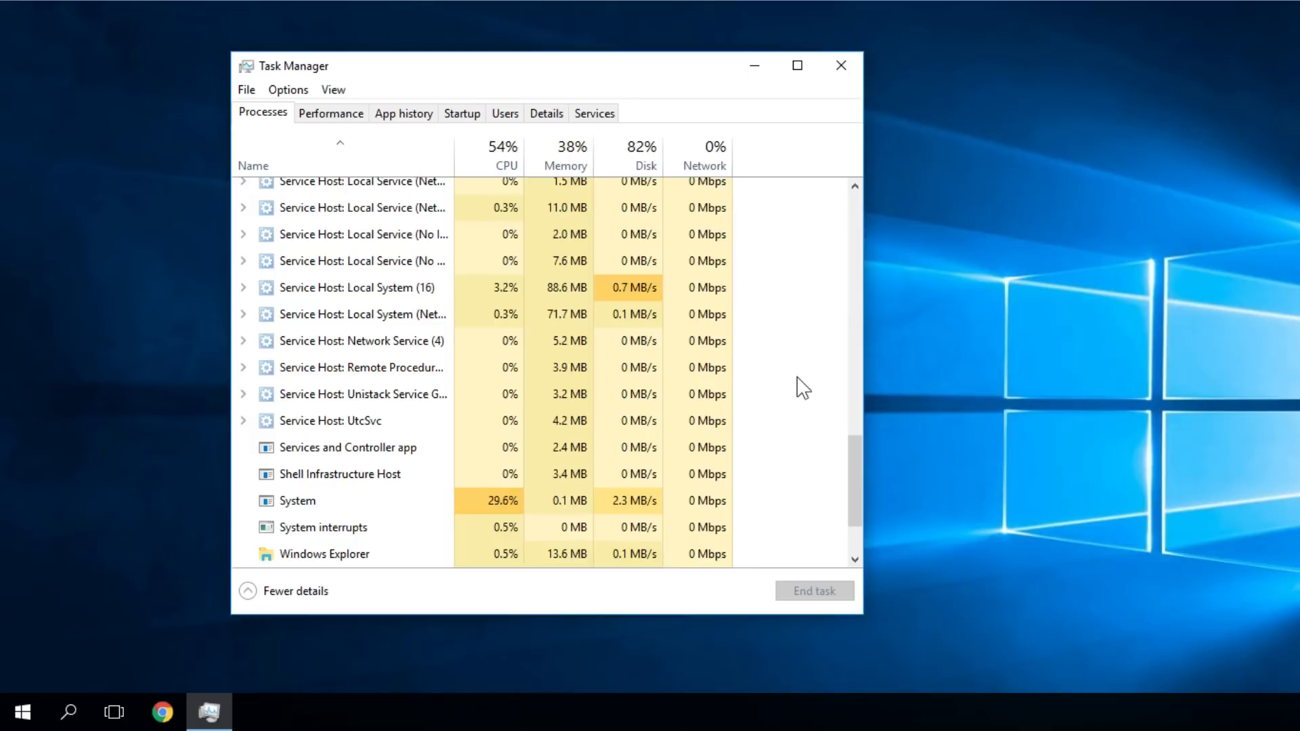
Open Command Prompt (Admin) from the Win+X menu and accept the UAC prompt.
{"action": "key", "text": "Win+X"}
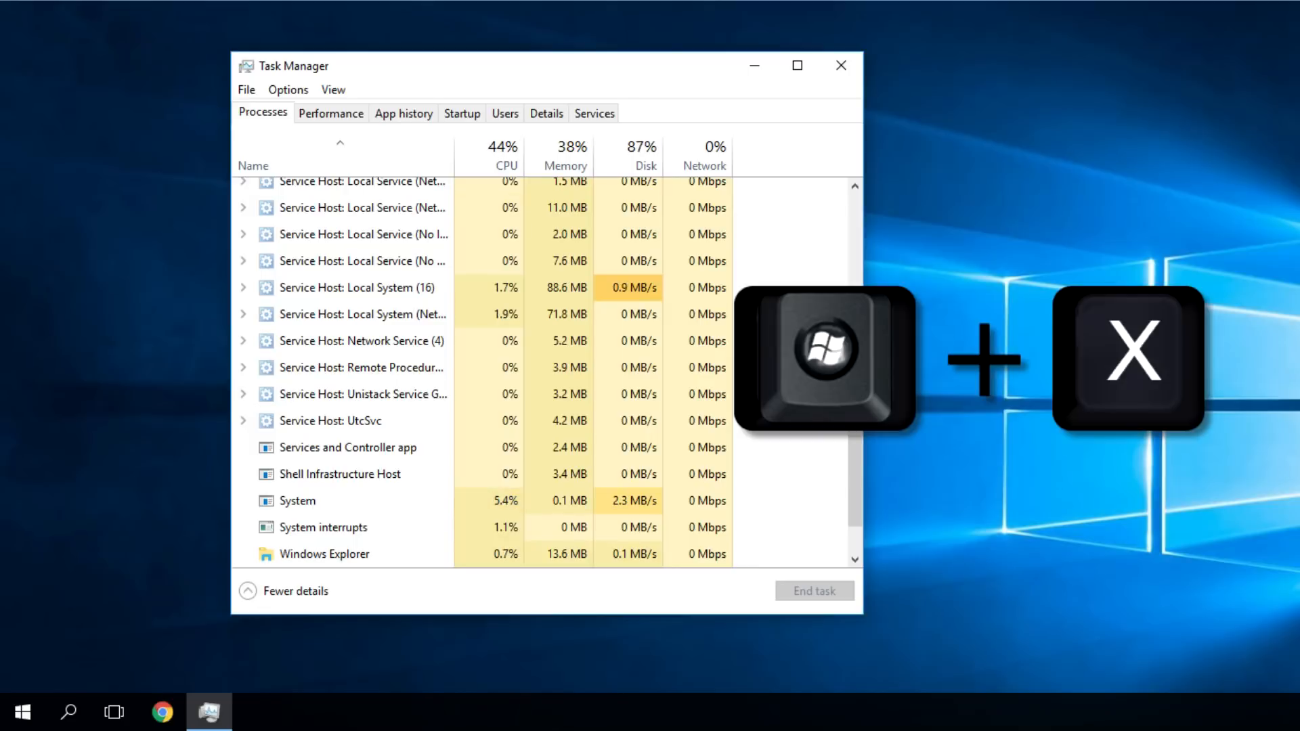
{"action": "key", "text": "Win+X"}
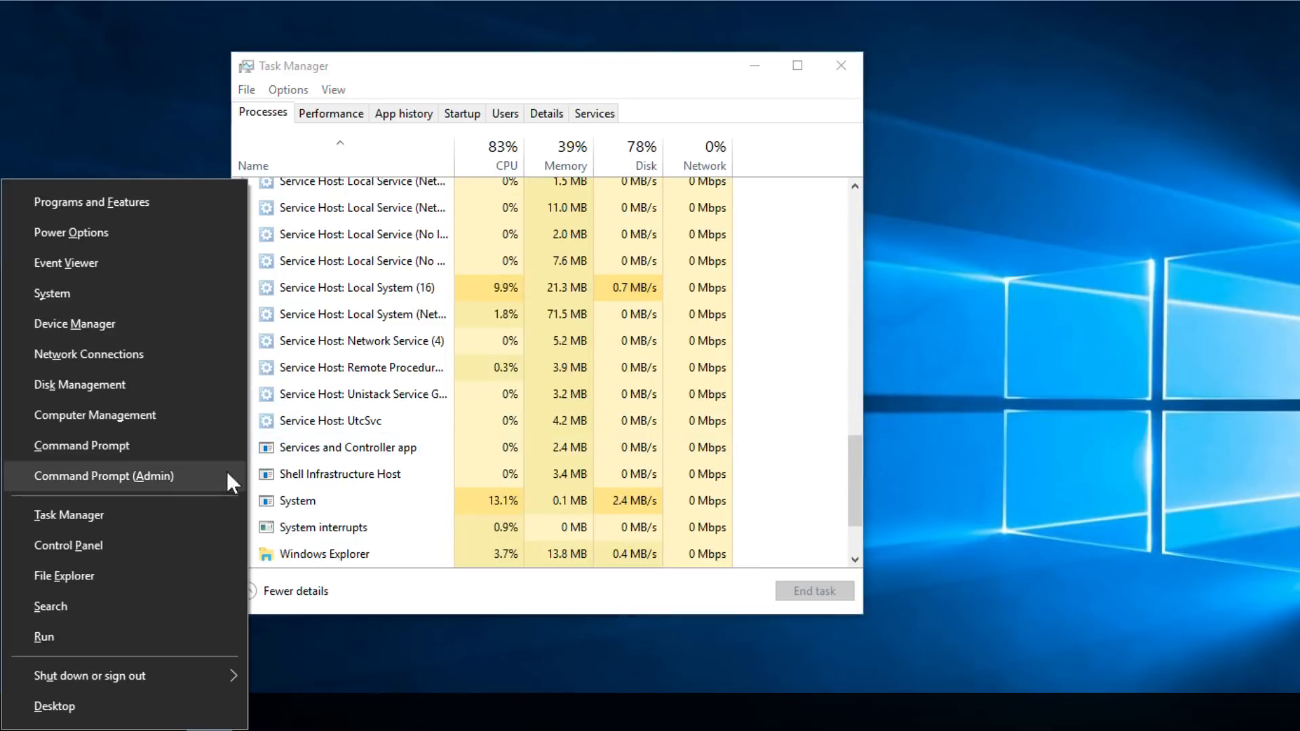
{"action": "mouse_move", "coordinate": [198, 488]}
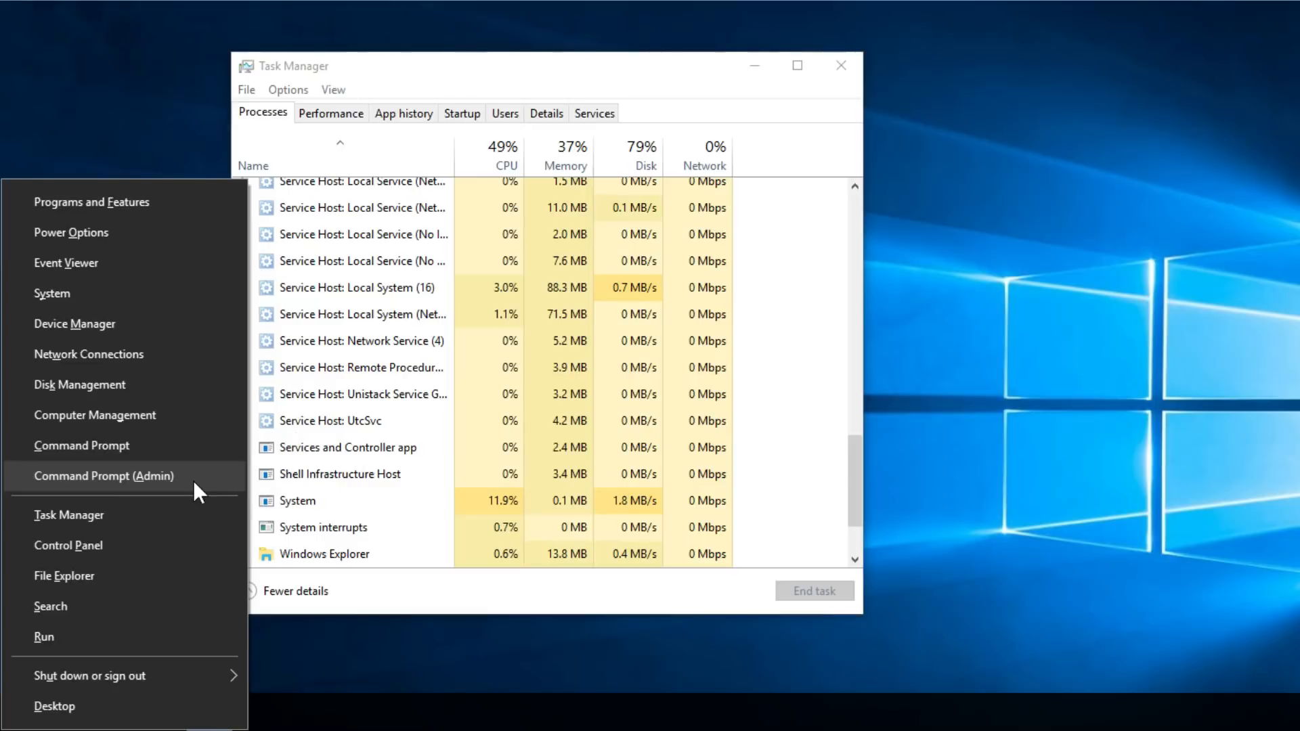
{"action": "left_click", "coordinate": [104, 476]}
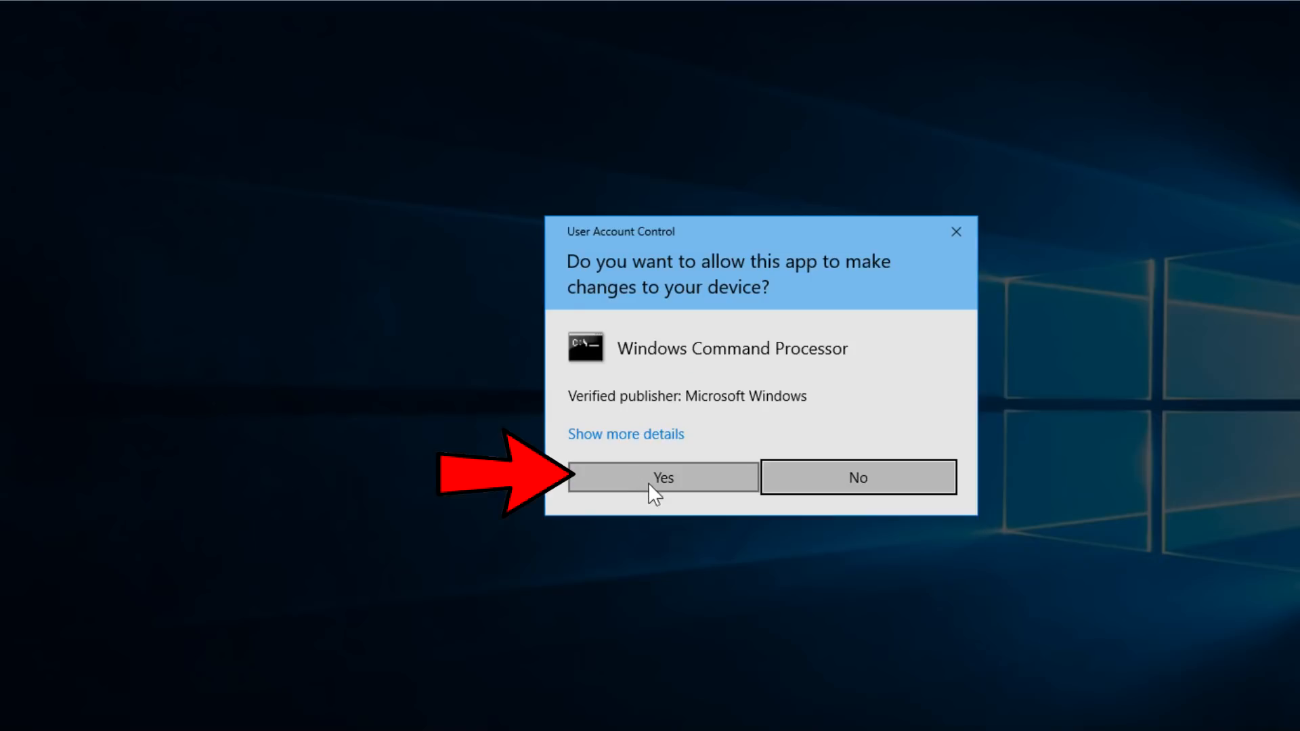
{"action": "left_click", "coordinate": [664, 477]}
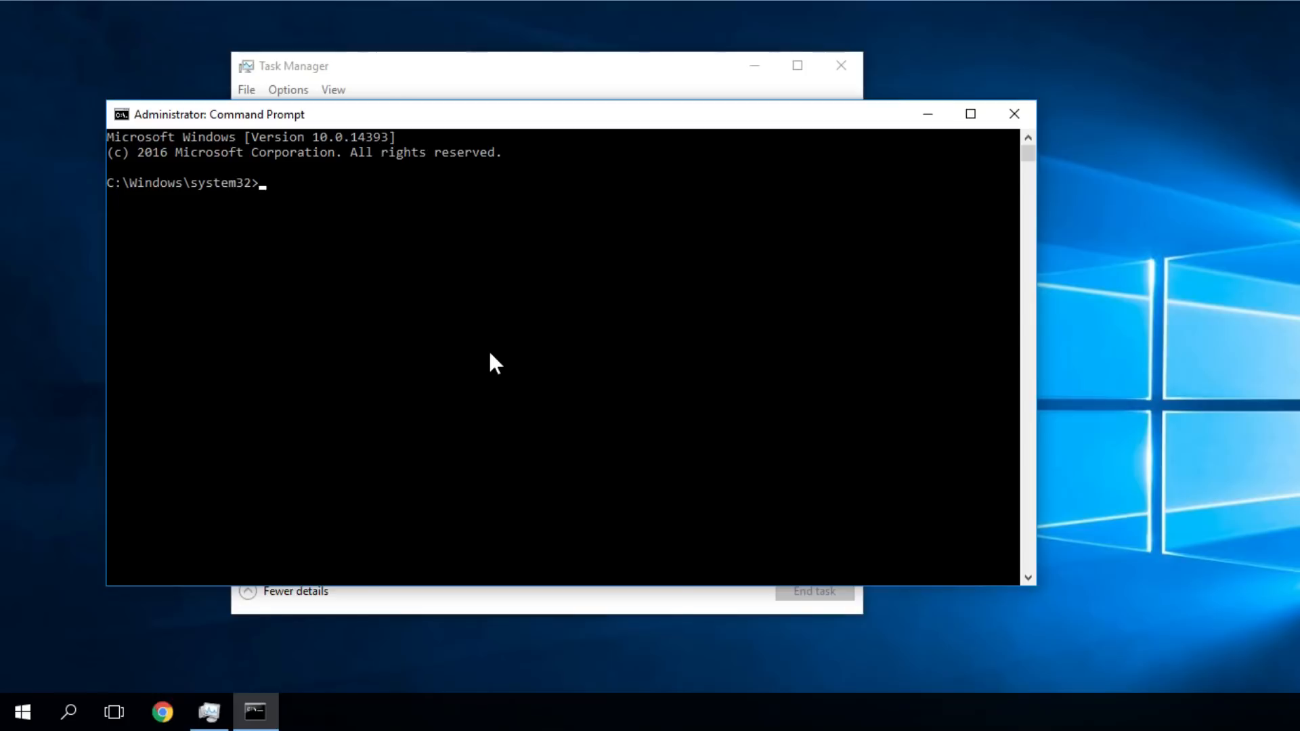
Run slmgr -rearm and dismiss the Windows Script Host success message.
{"action": "type", "text": "slm"}
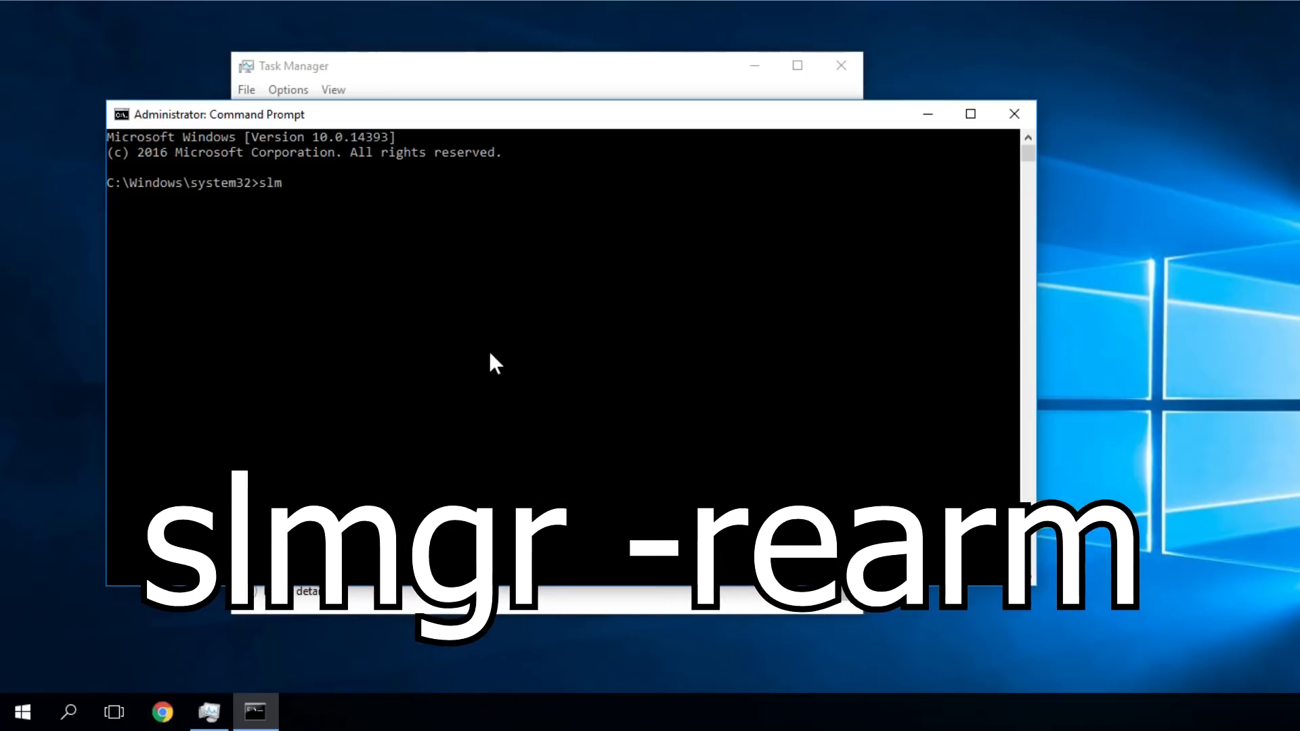
{"action": "type", "text": "gr"}
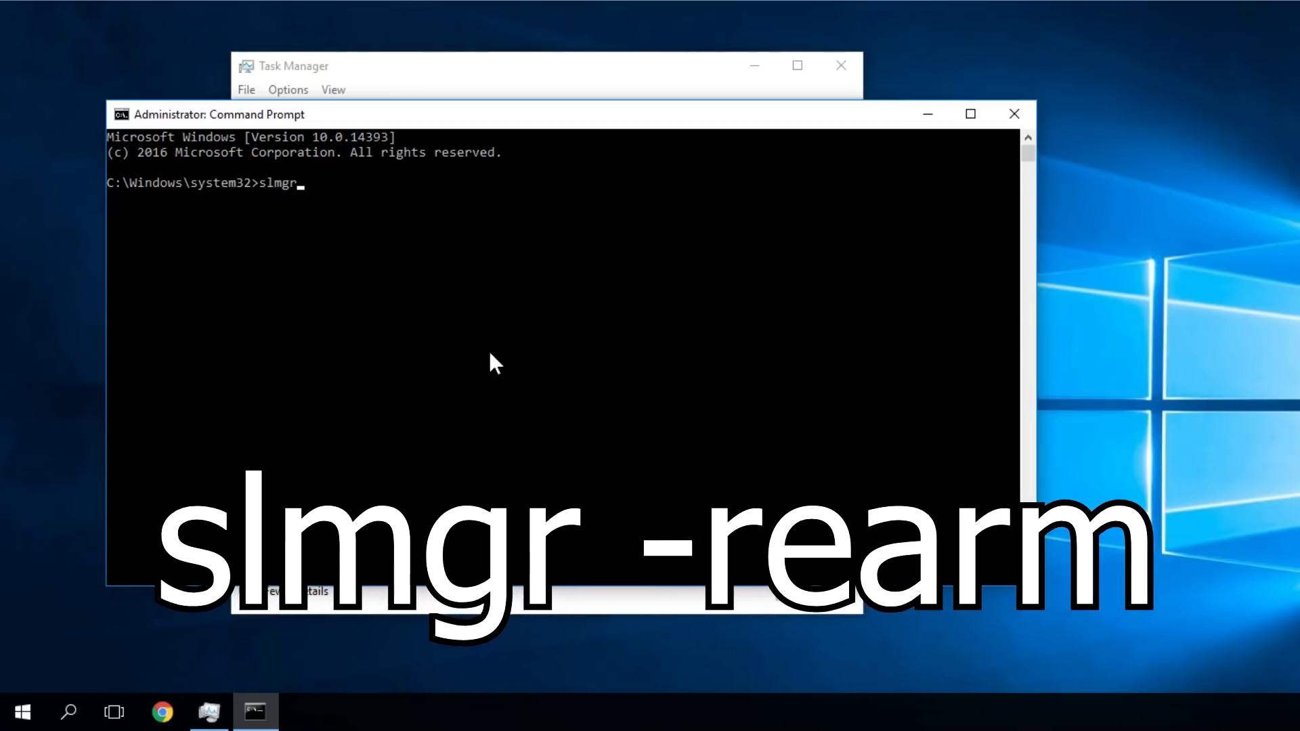
{"action": "type", "text": "-"}
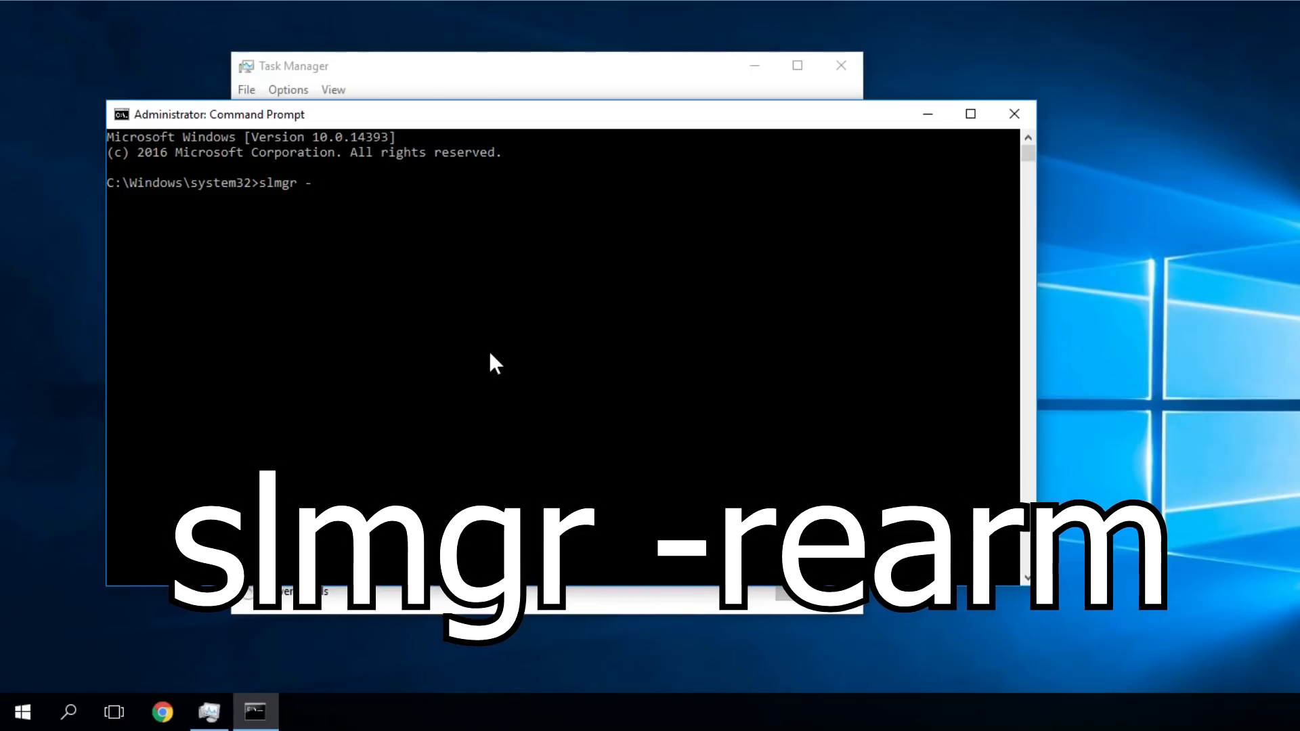
{"action": "type", "text": "rear"}
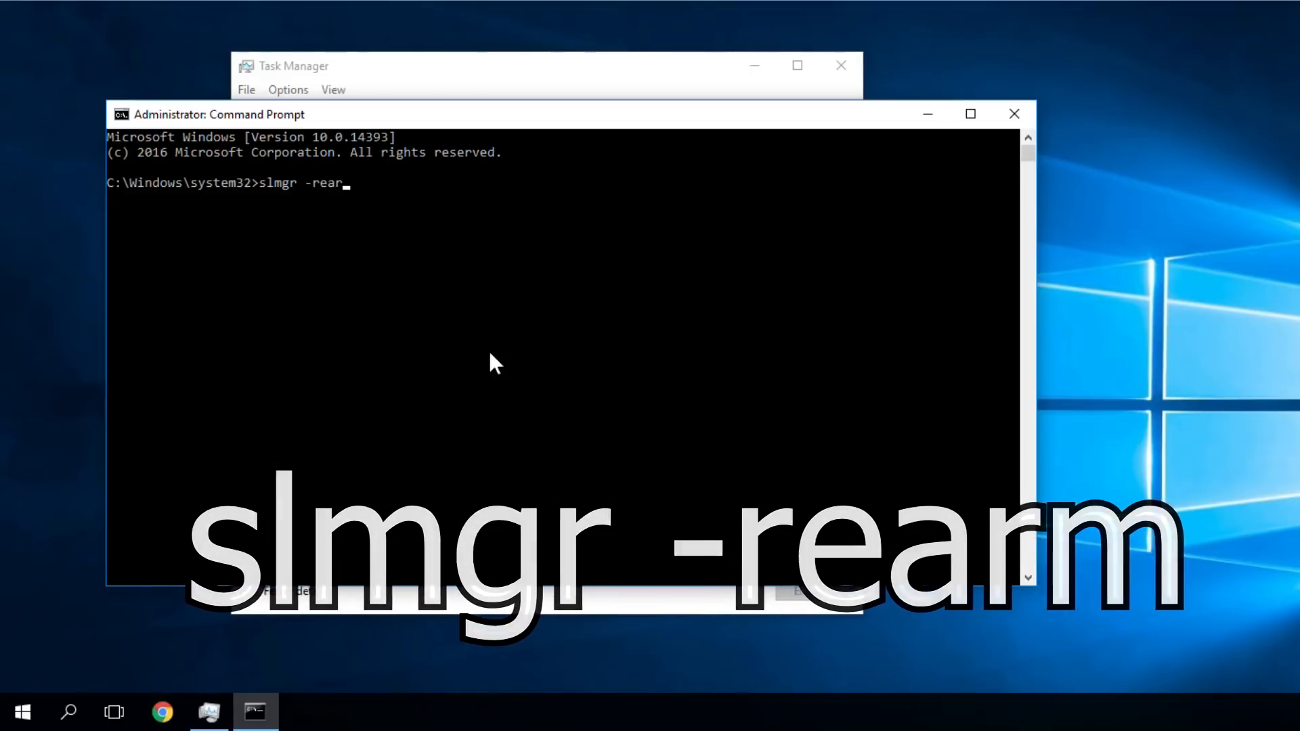
{"action": "type", "text": "m"}
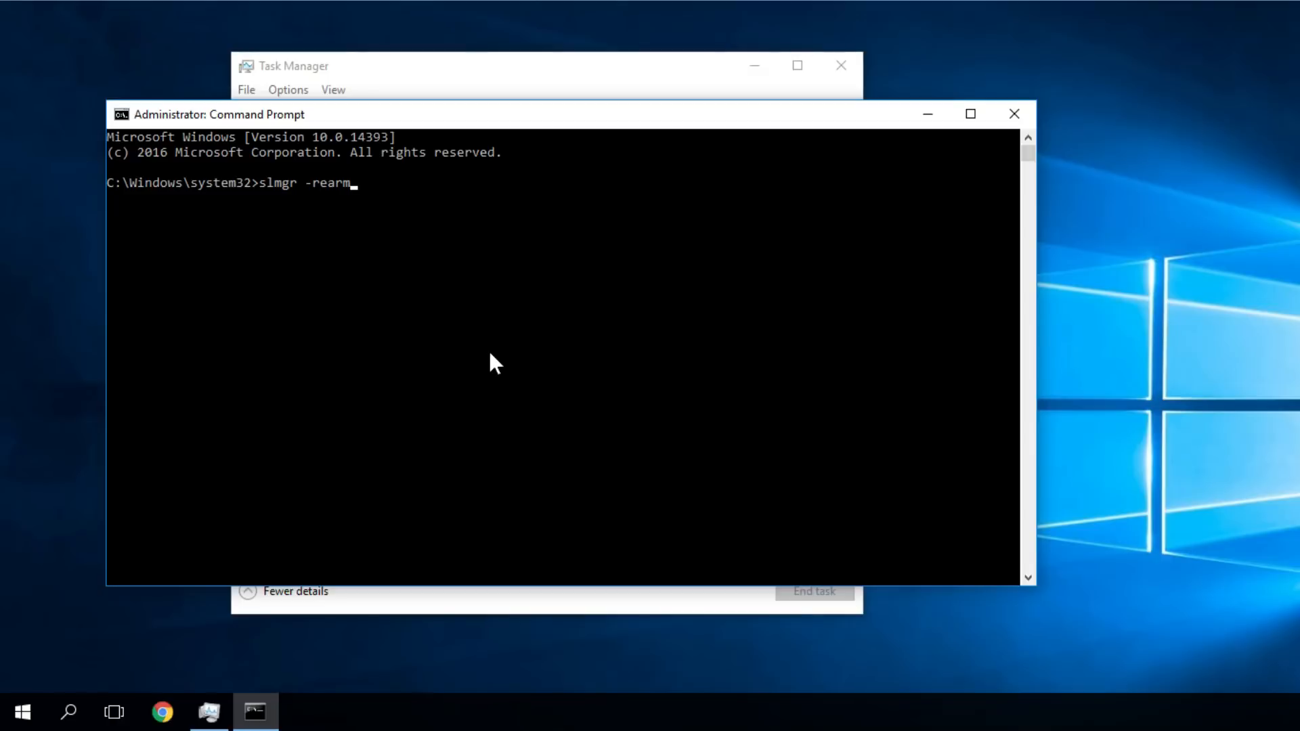
{"action": "key", "text": "Enter"}
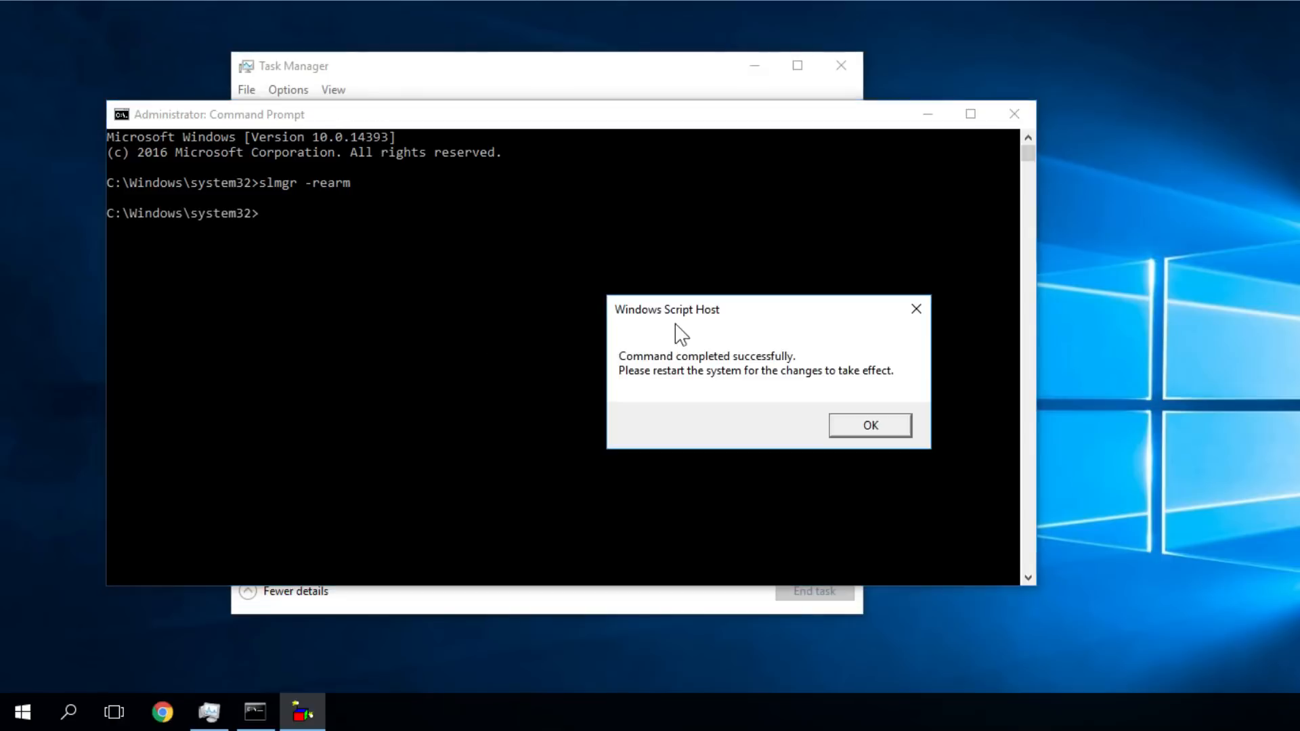
{"action": "mouse_move", "coordinate": [667, 377]}
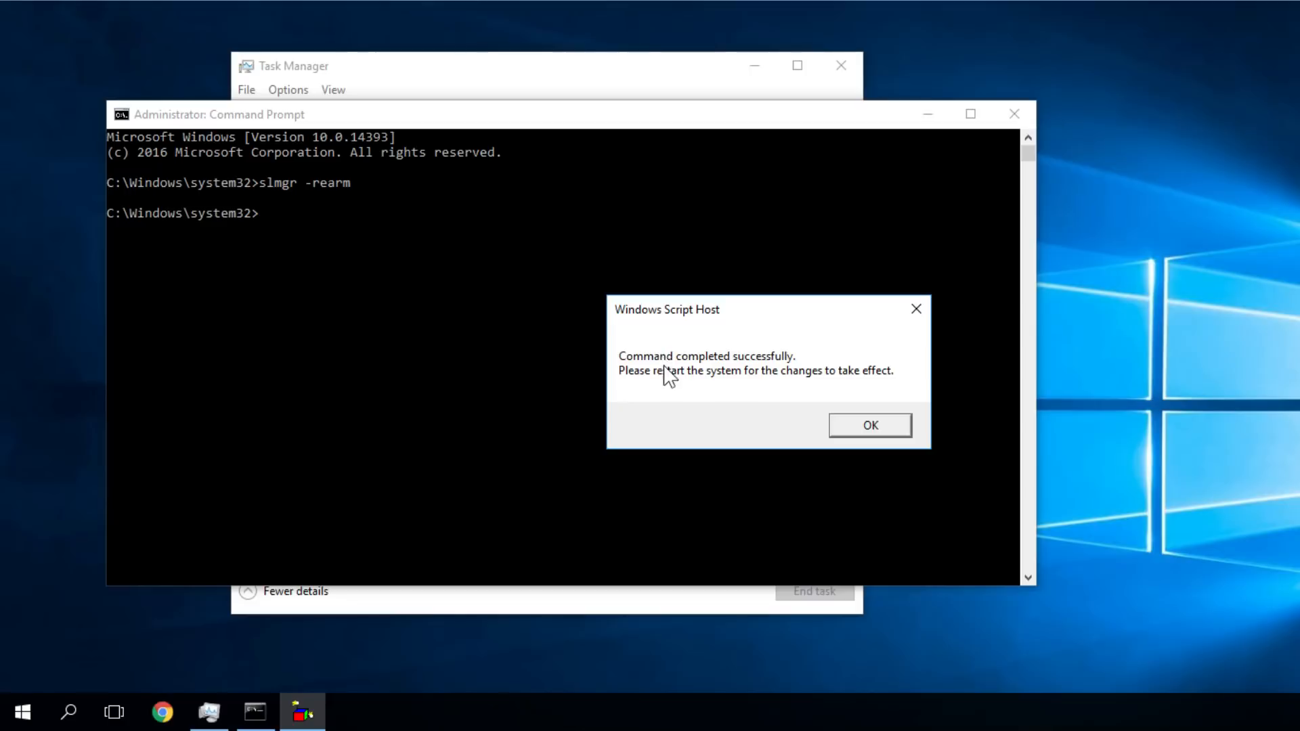
{"action": "mouse_move", "coordinate": [714, 400]}
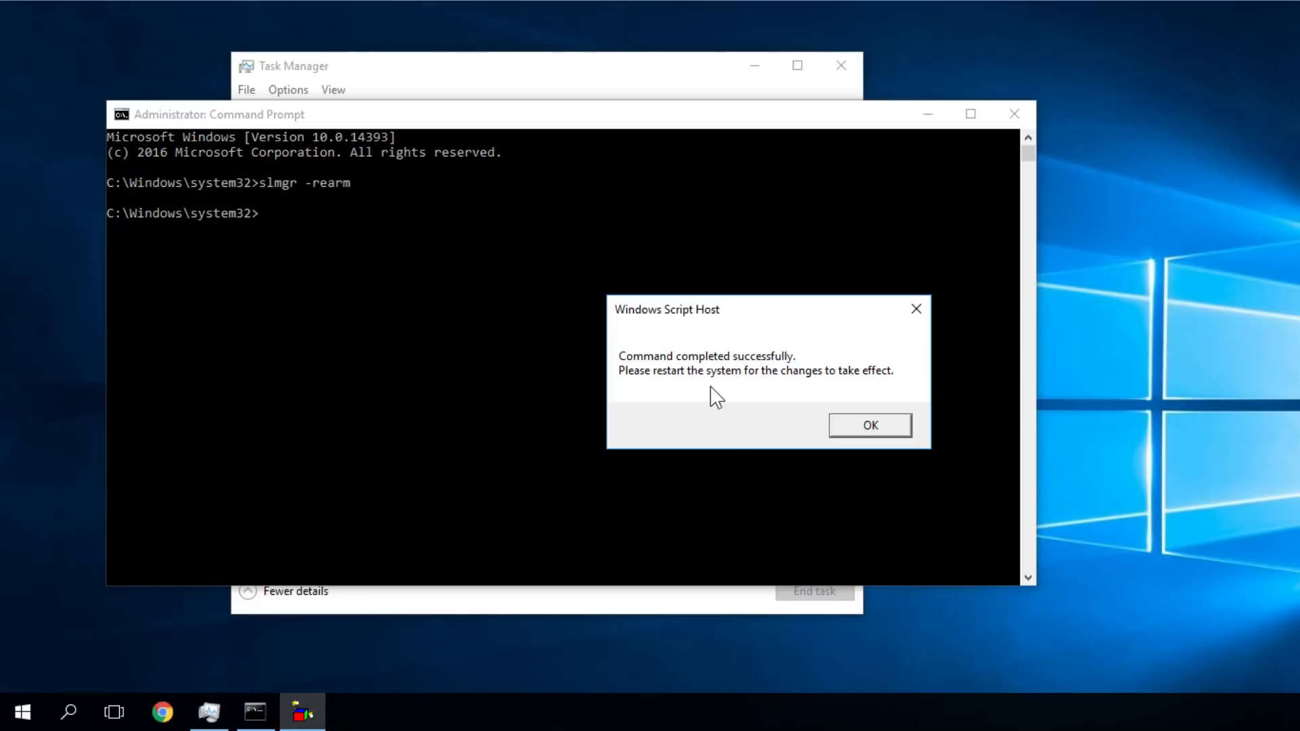
{"action": "left_click", "coordinate": [870, 425]}
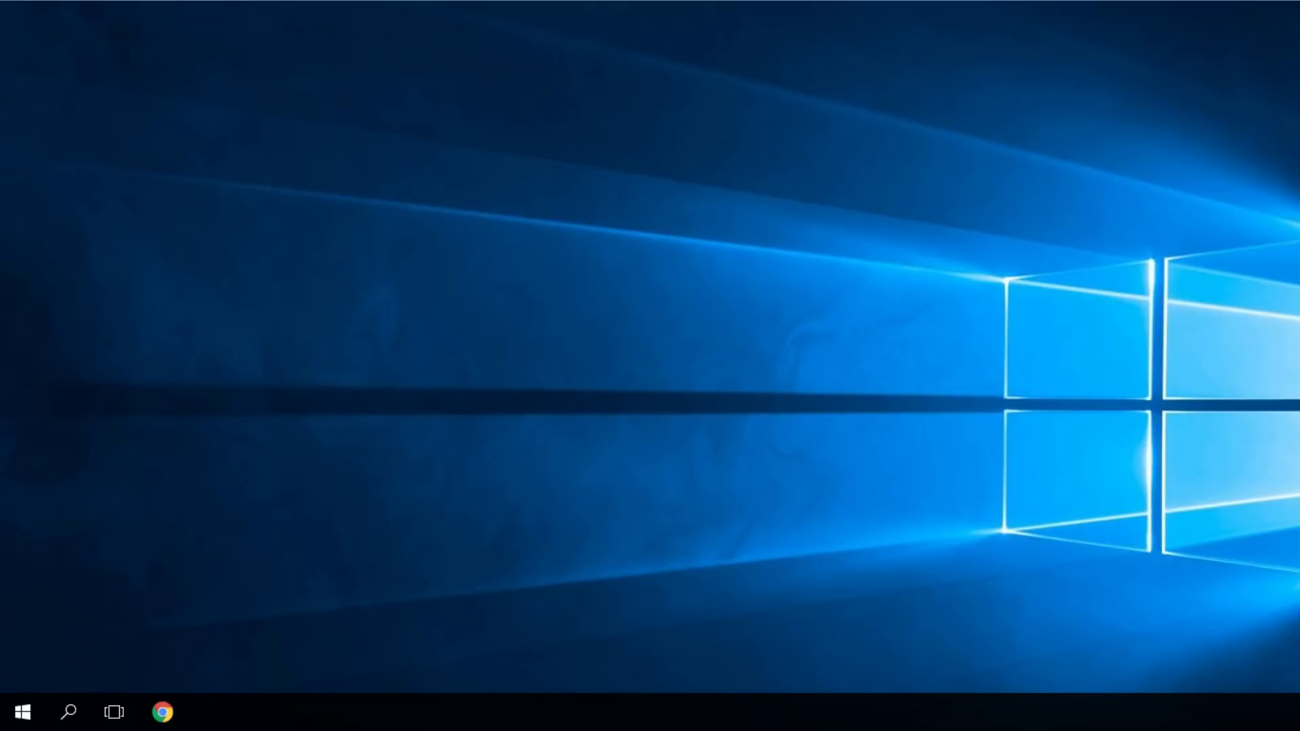
{"action": "mouse_move", "coordinate": [849, 393]}
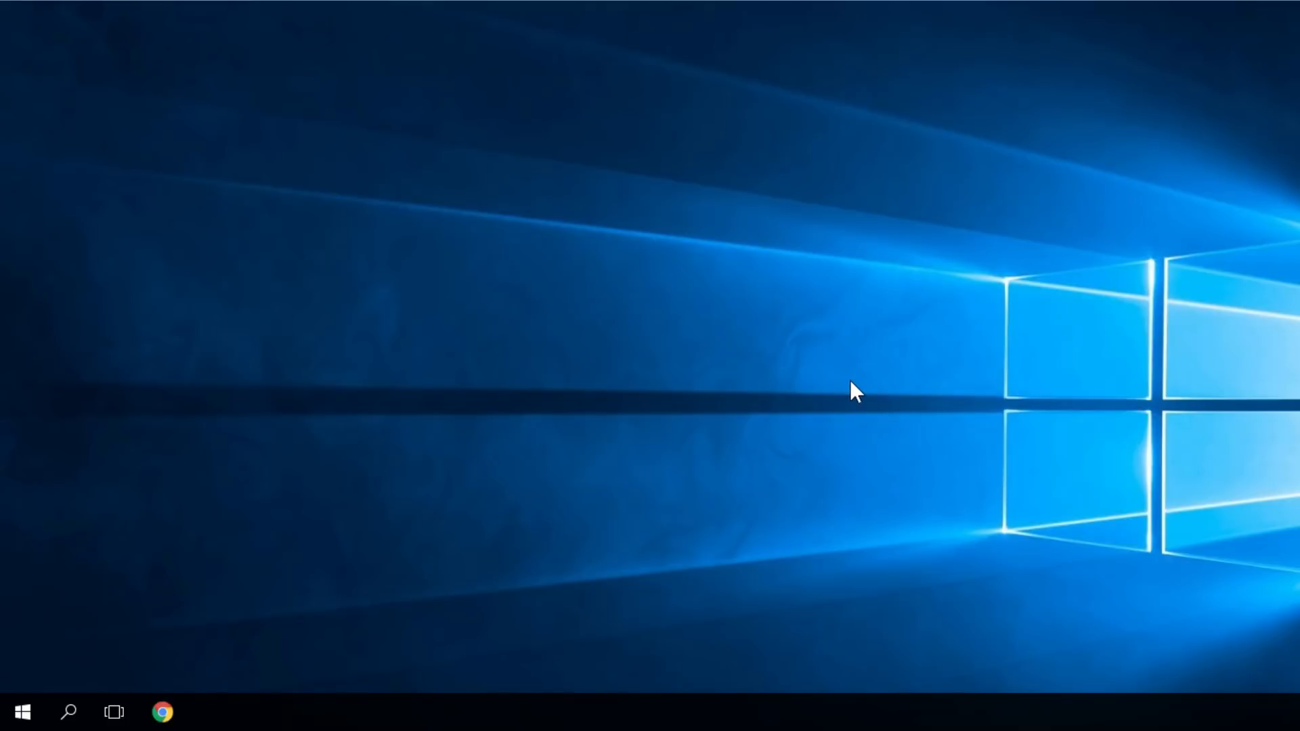
Run gpedit.msc from the Run box to open the Local Group Policy Editor.
{"action": "key", "text": "Win+R"}
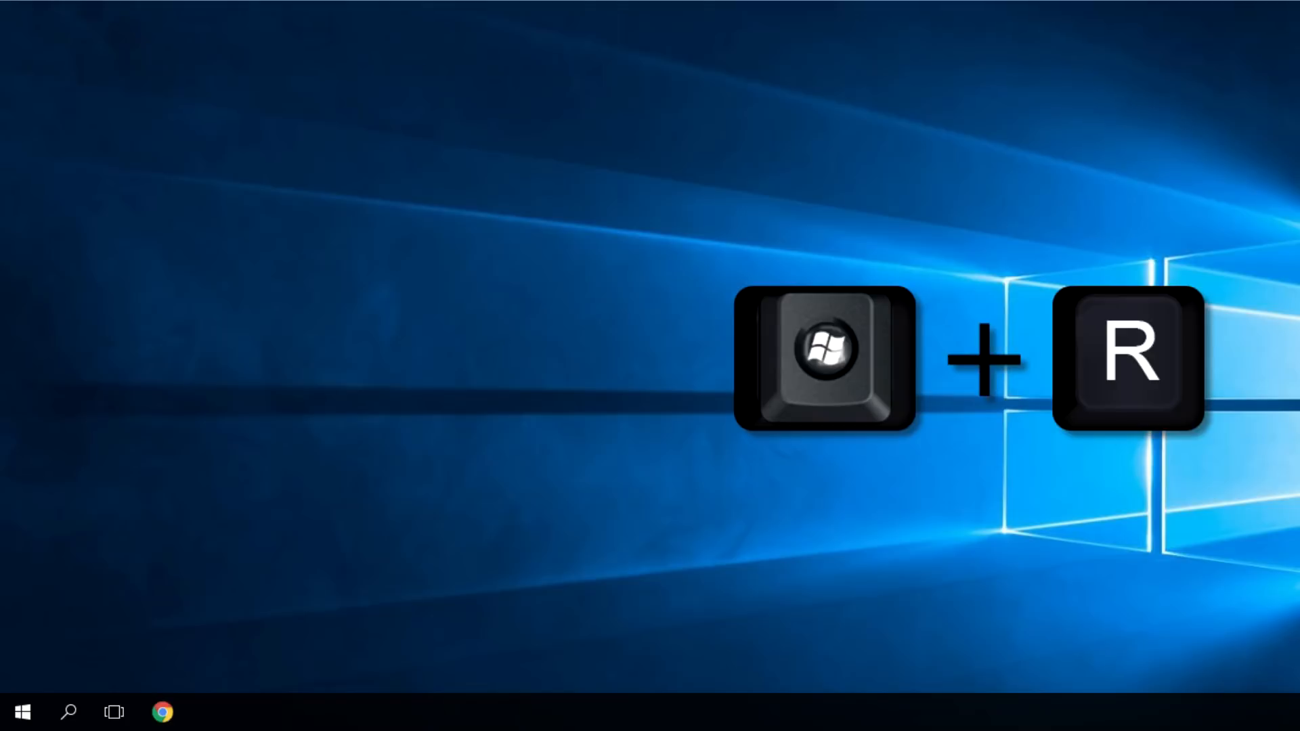
{"action": "key", "text": "Win+R"}
{"action": "type", "text": "g"}
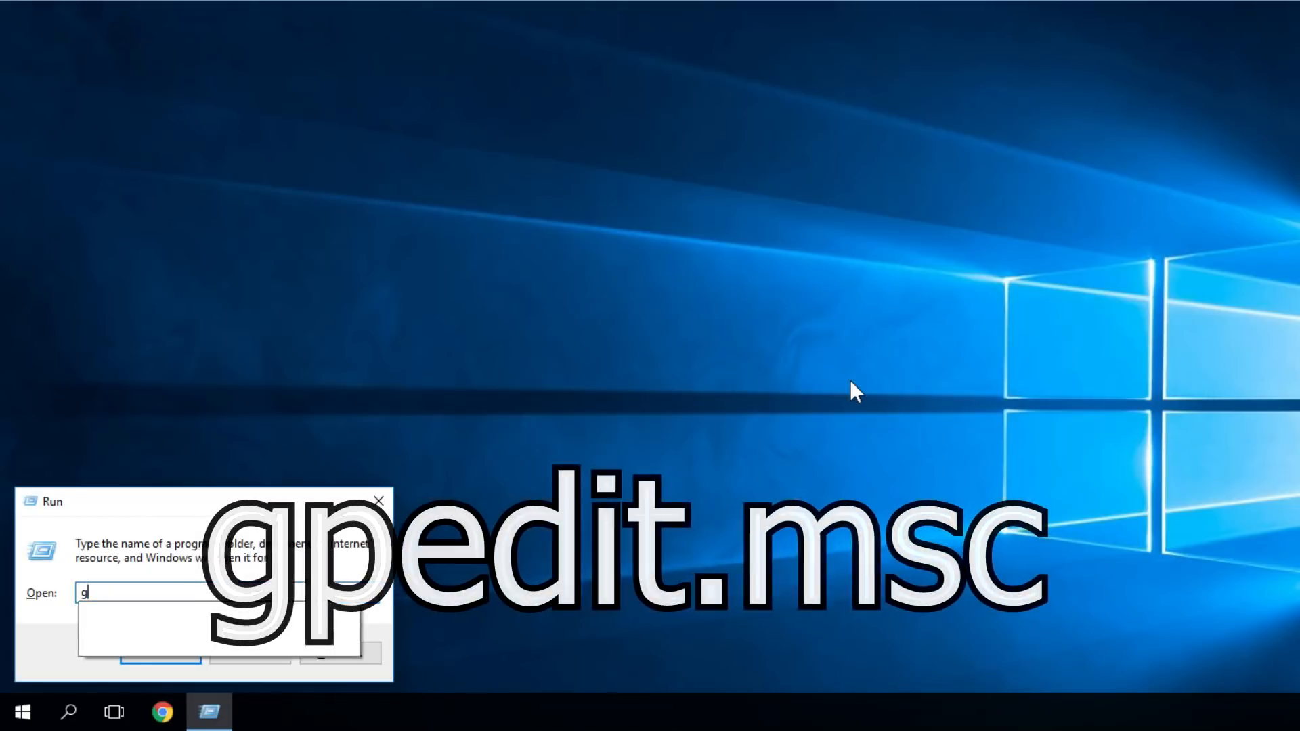
{"action": "type", "text": "pedit.msc"}
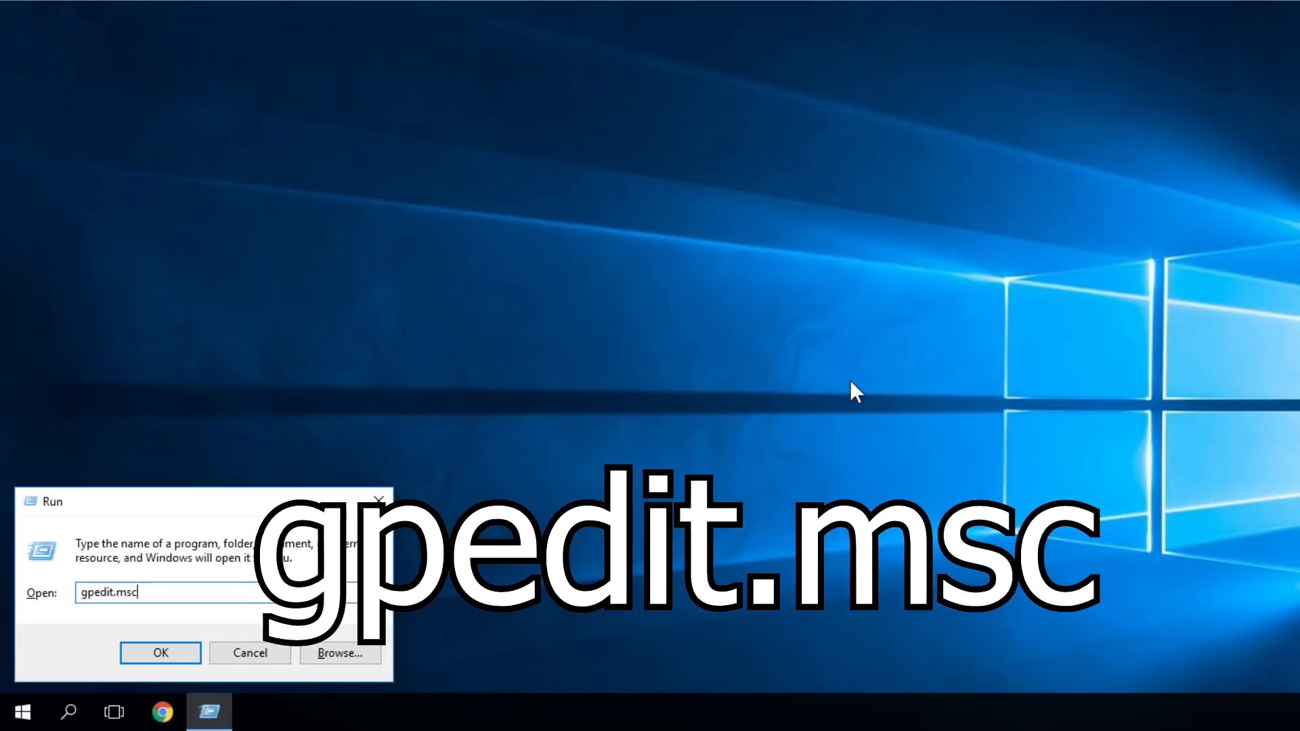
{"action": "left_click", "coordinate": [160, 652]}
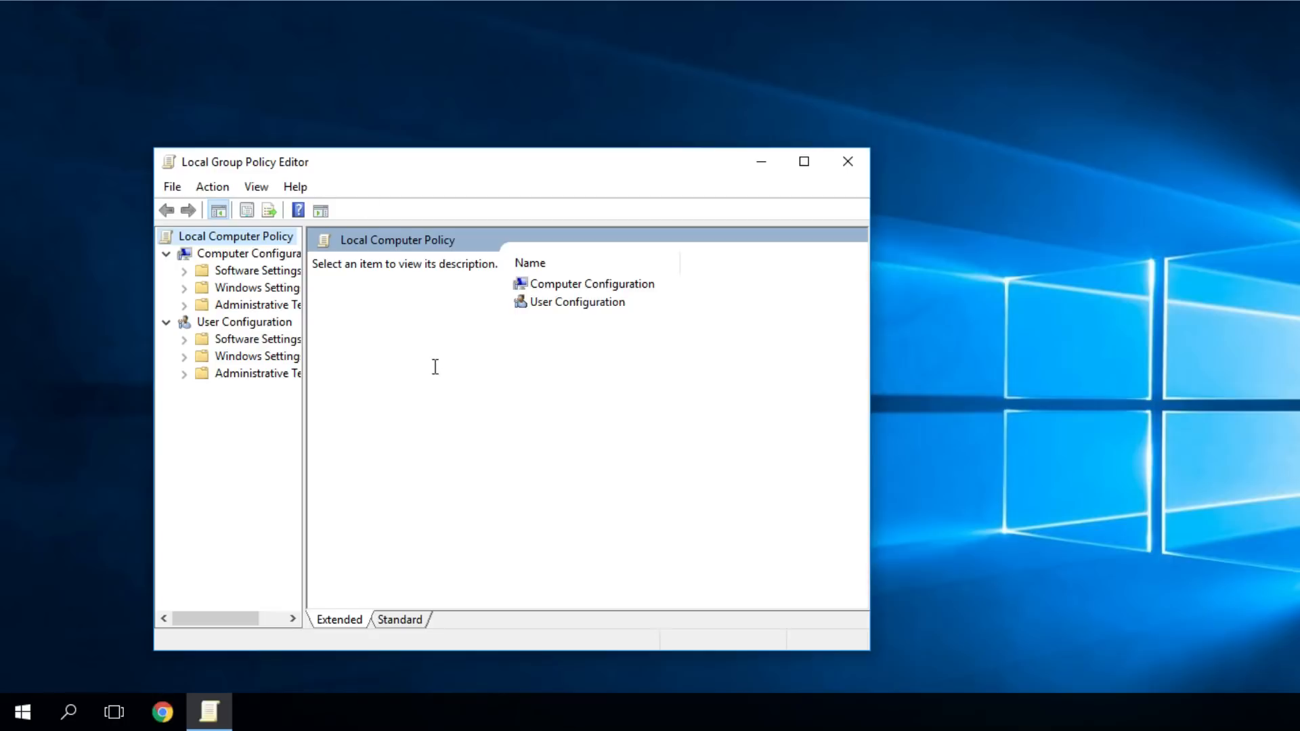
{"action": "mouse_move", "coordinate": [328, 379]}
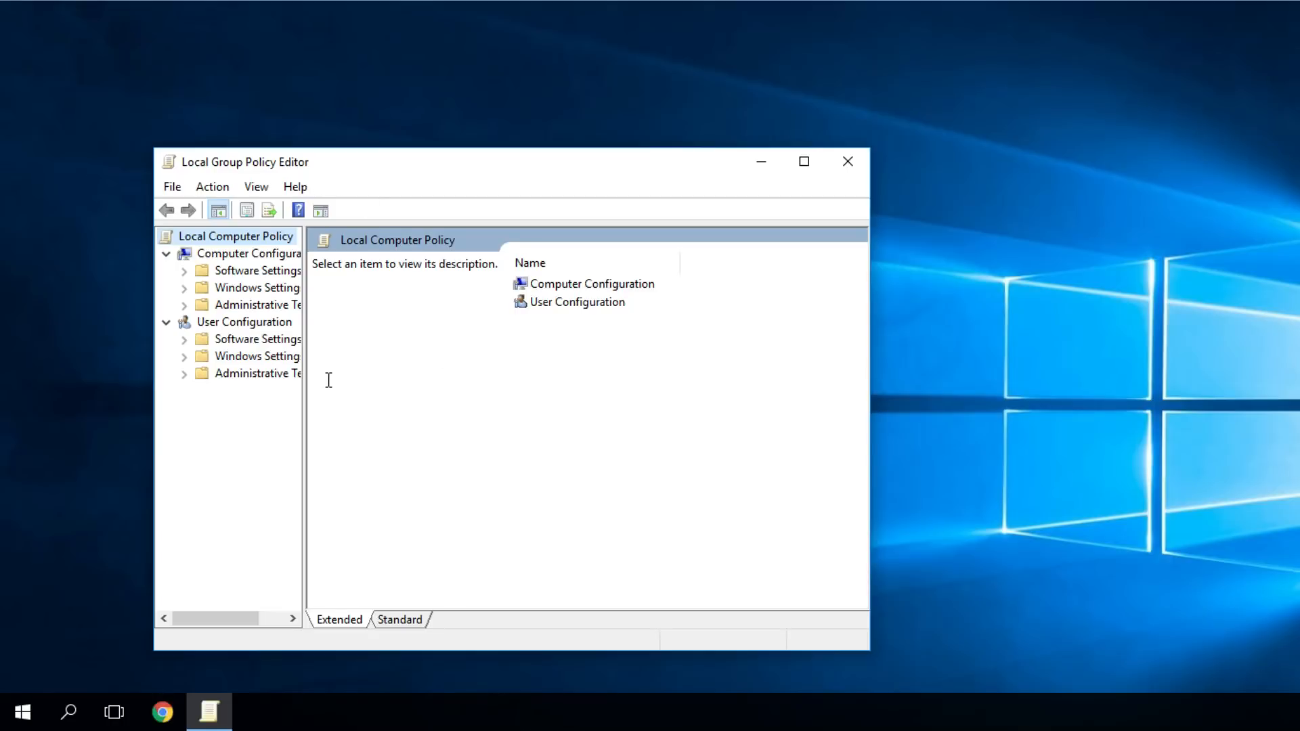
{"action": "mouse_move", "coordinate": [254, 335]}
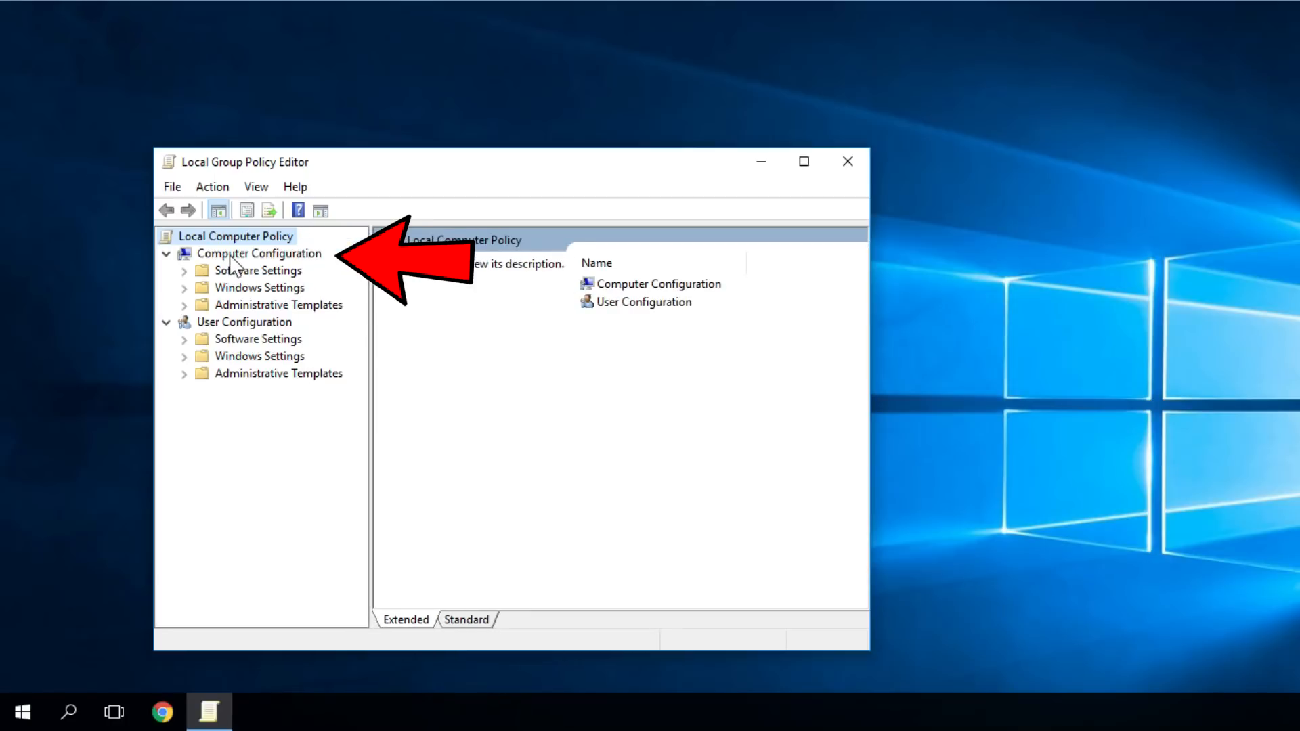
Navigate to Administrative Templates > Windows Components > Windows Update and select 'No auto-restart with logged on users'.
{"action": "left_click", "coordinate": [258, 253]}
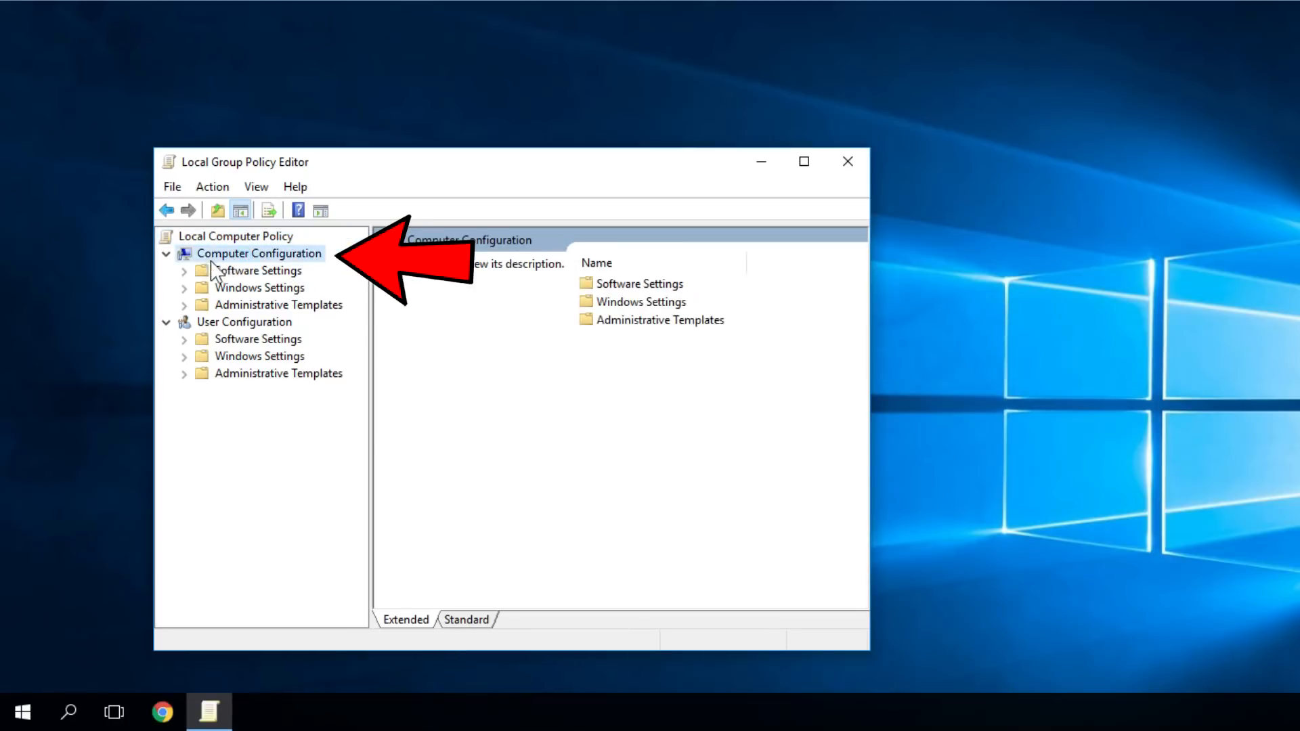
{"action": "left_click", "coordinate": [183, 305]}
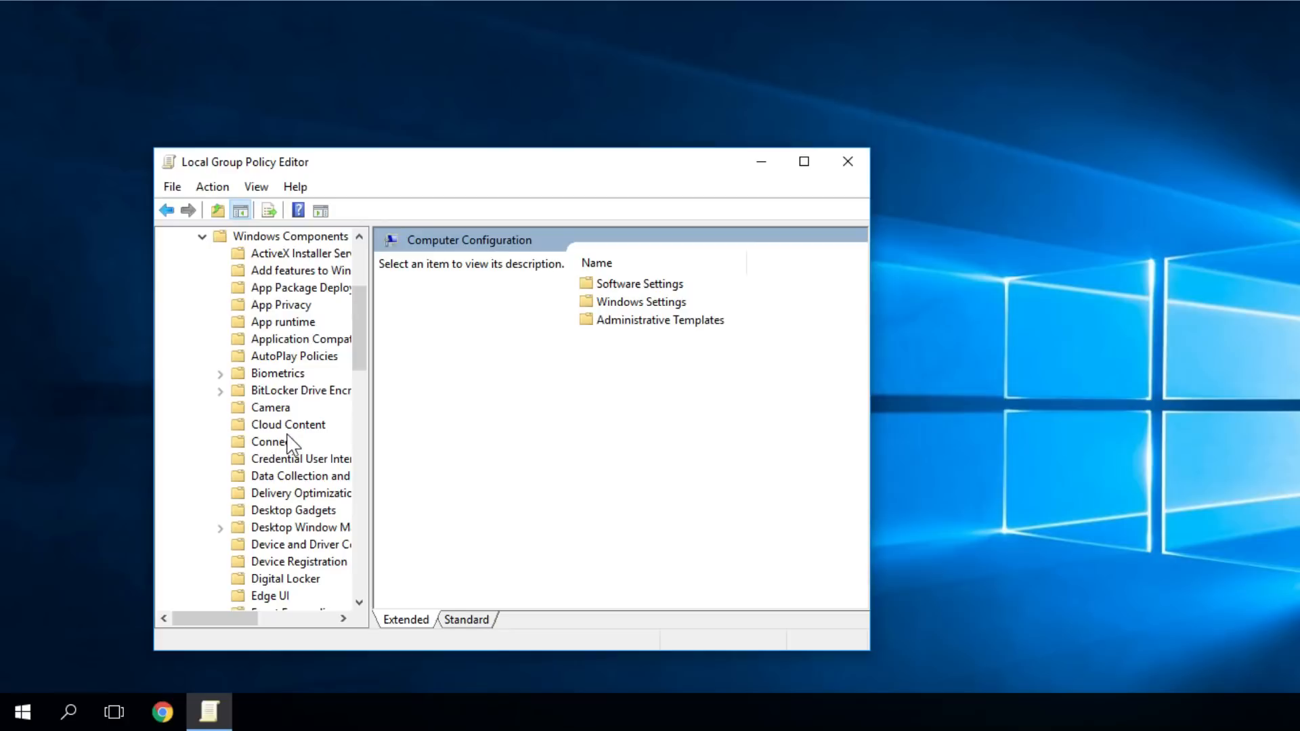
{"action": "scroll", "scroll_direction": "down", "scroll_amount": 3}
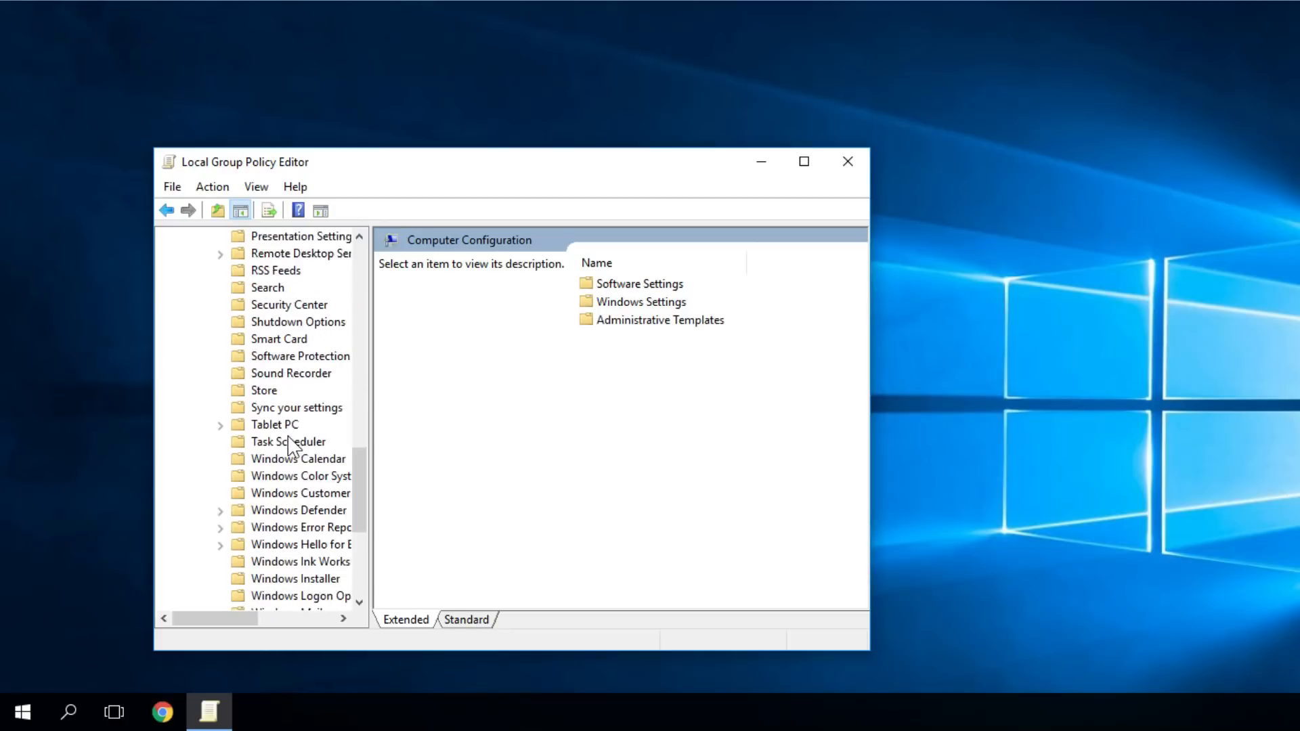
{"action": "scroll", "scroll_direction": "down", "scroll_amount": 3}
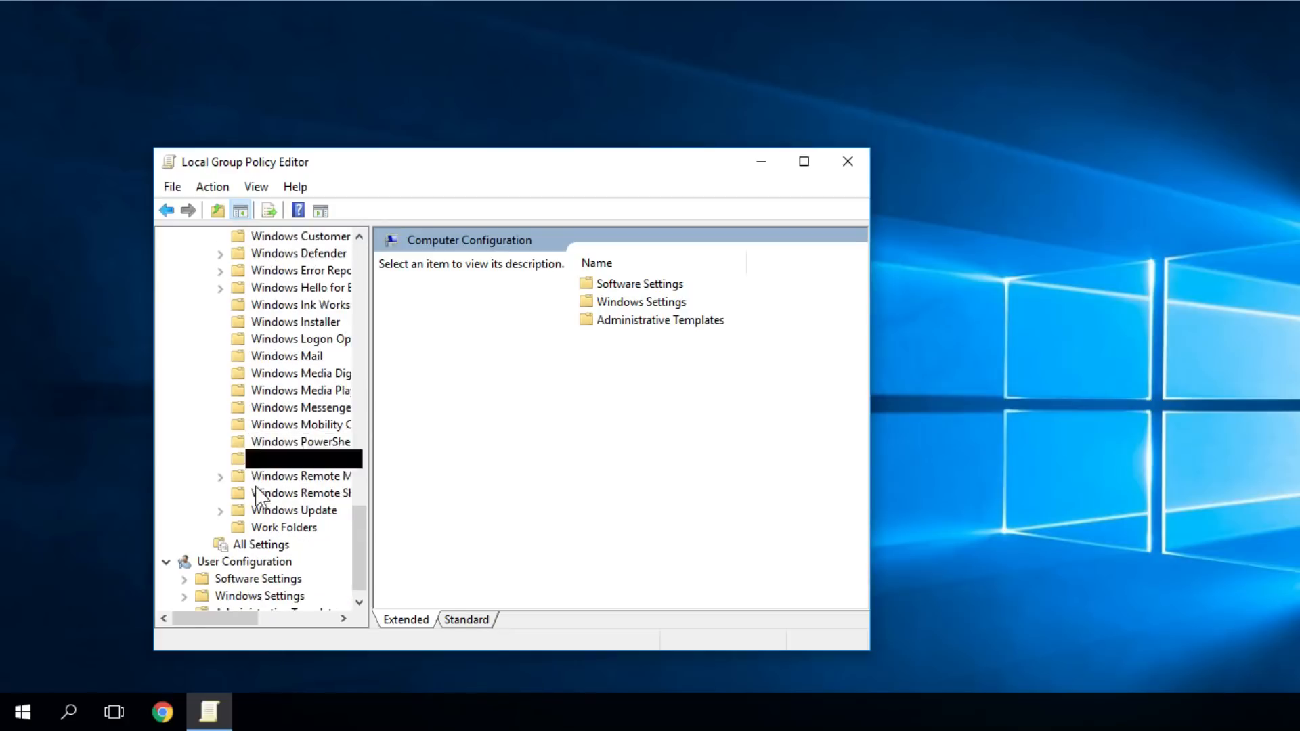
{"action": "left_click", "coordinate": [221, 510]}
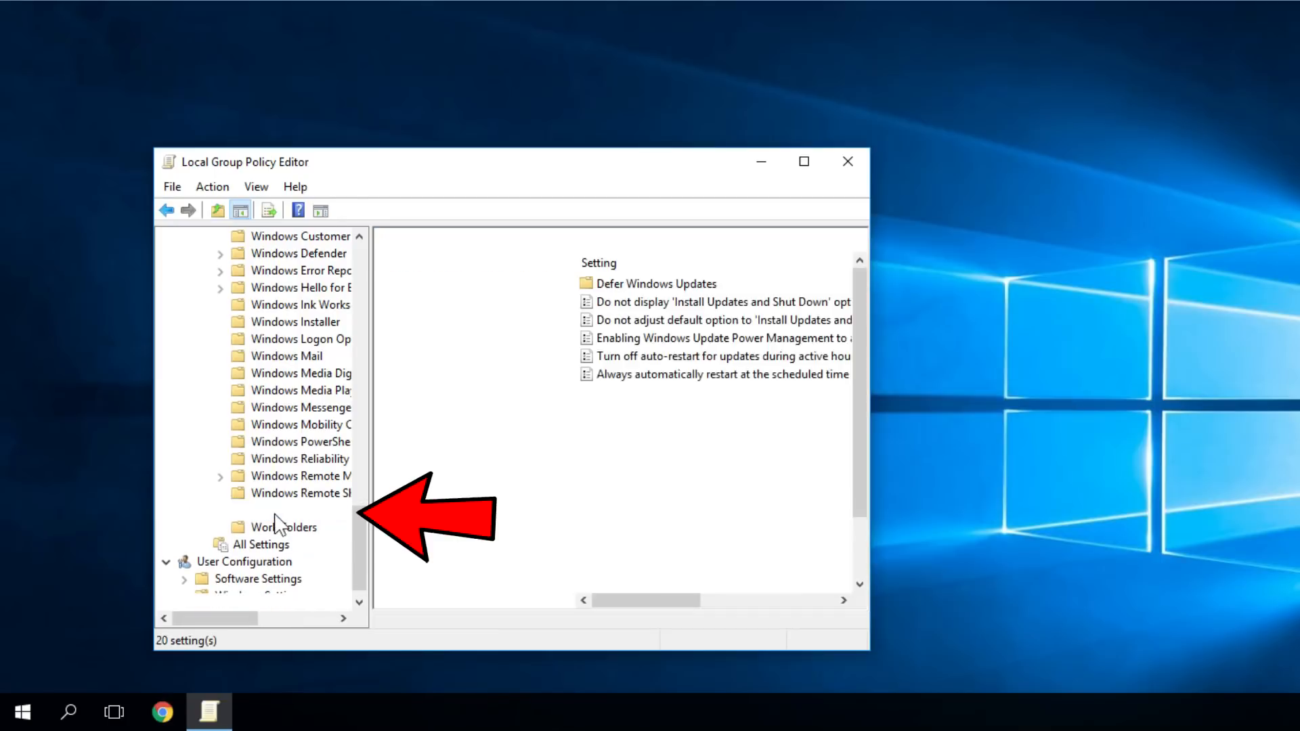
{"action": "left_click", "coordinate": [293, 493]}
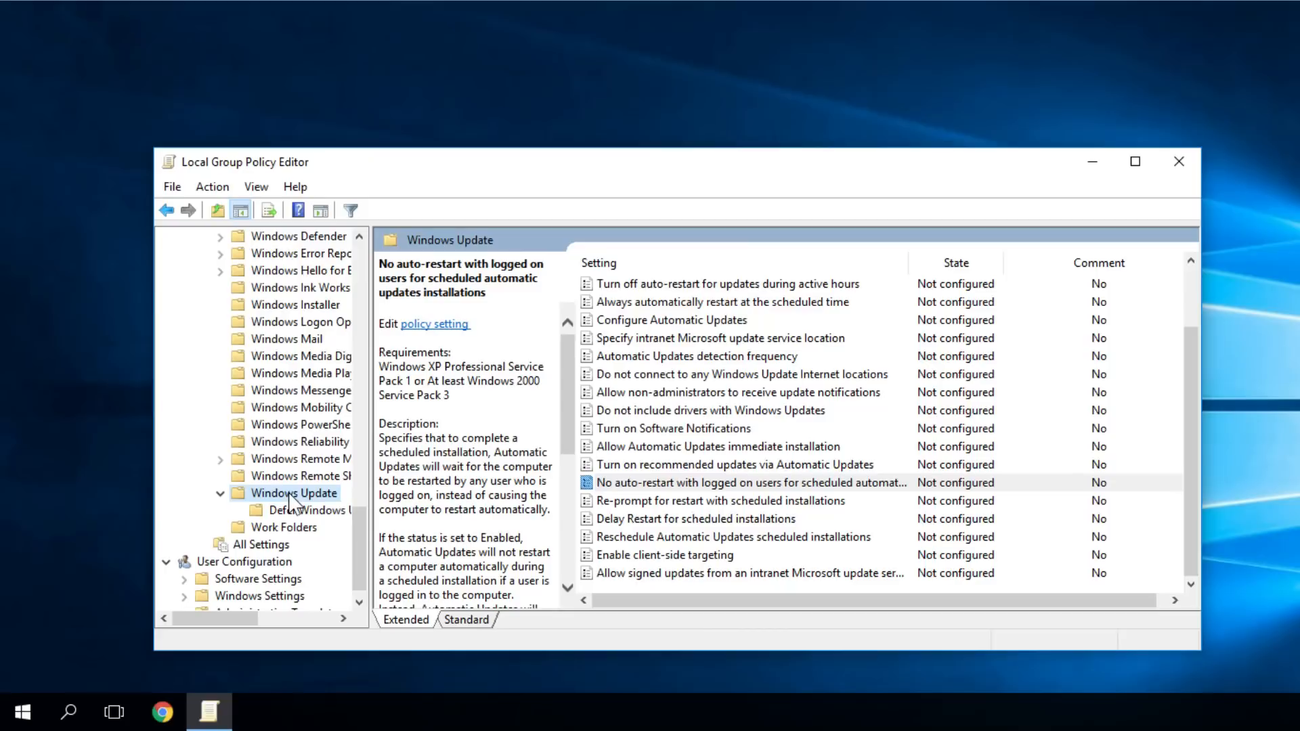
{"action": "mouse_move", "coordinate": [703, 378]}
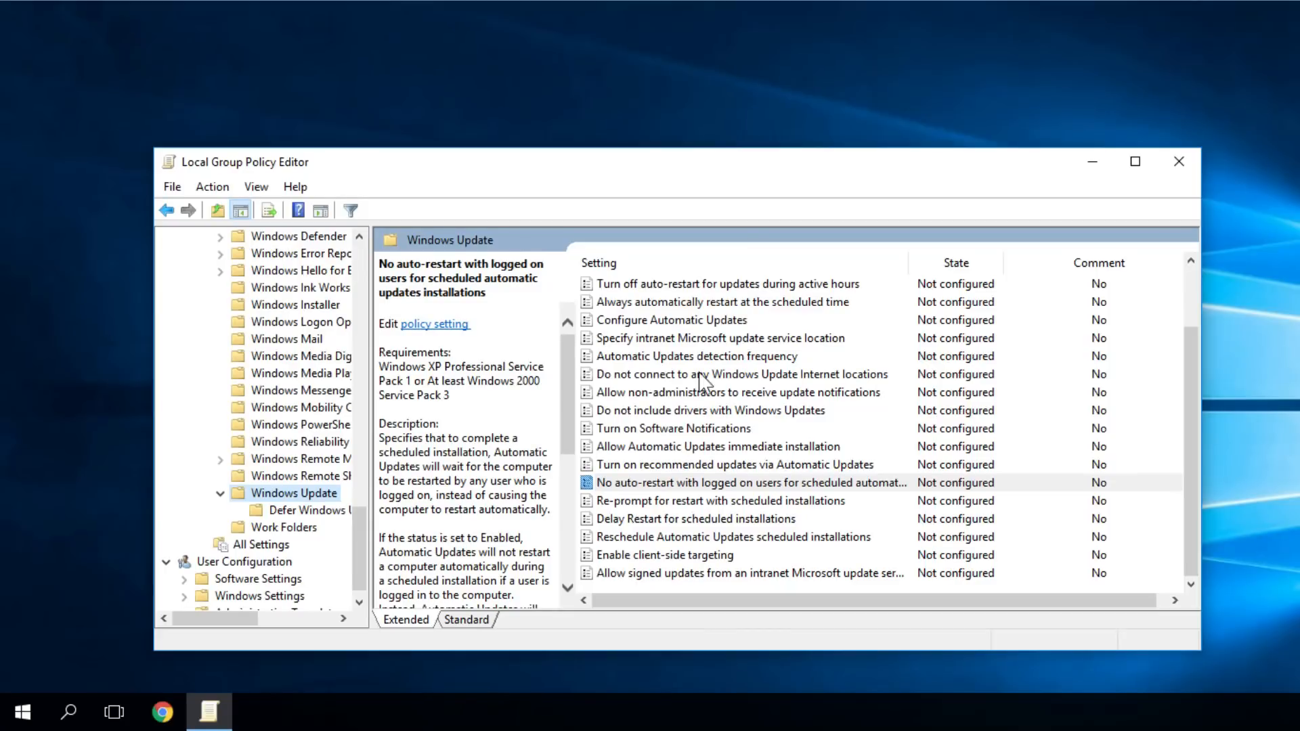
{"action": "mouse_move", "coordinate": [645, 477]}
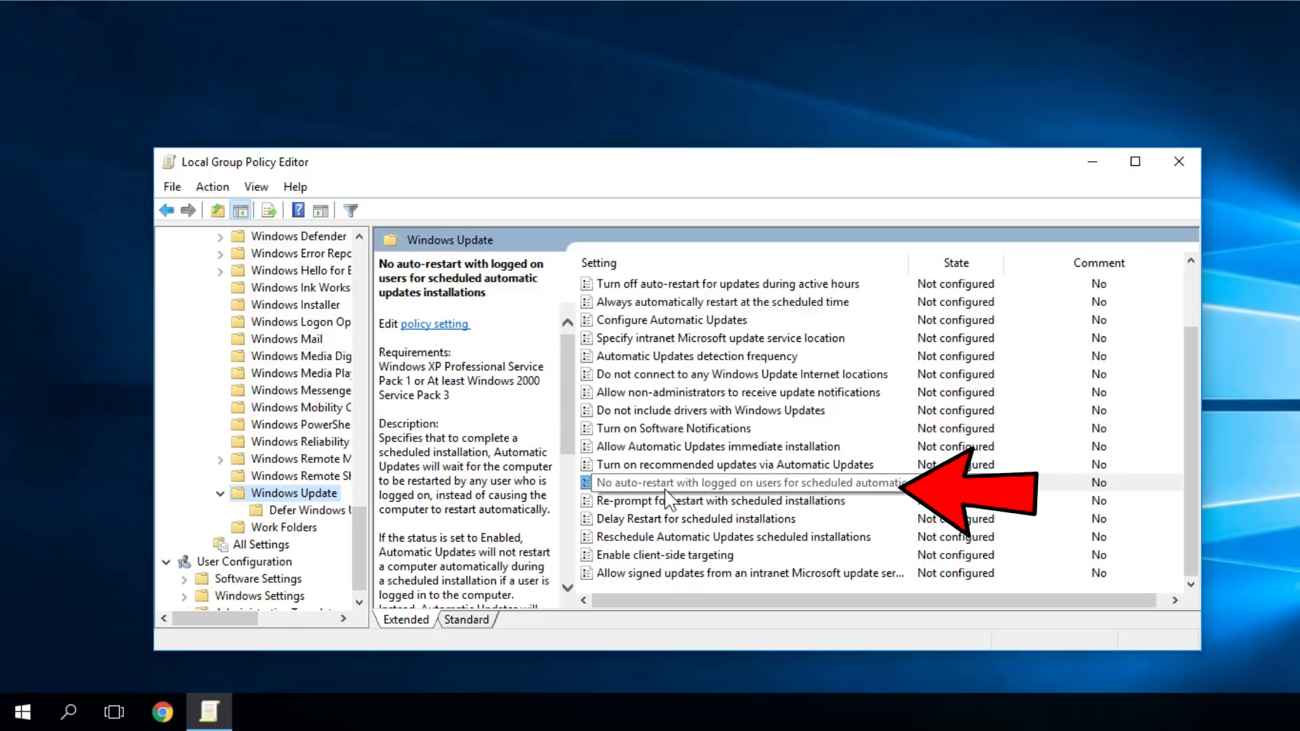
{"action": "mouse_move", "coordinate": [761, 492]}
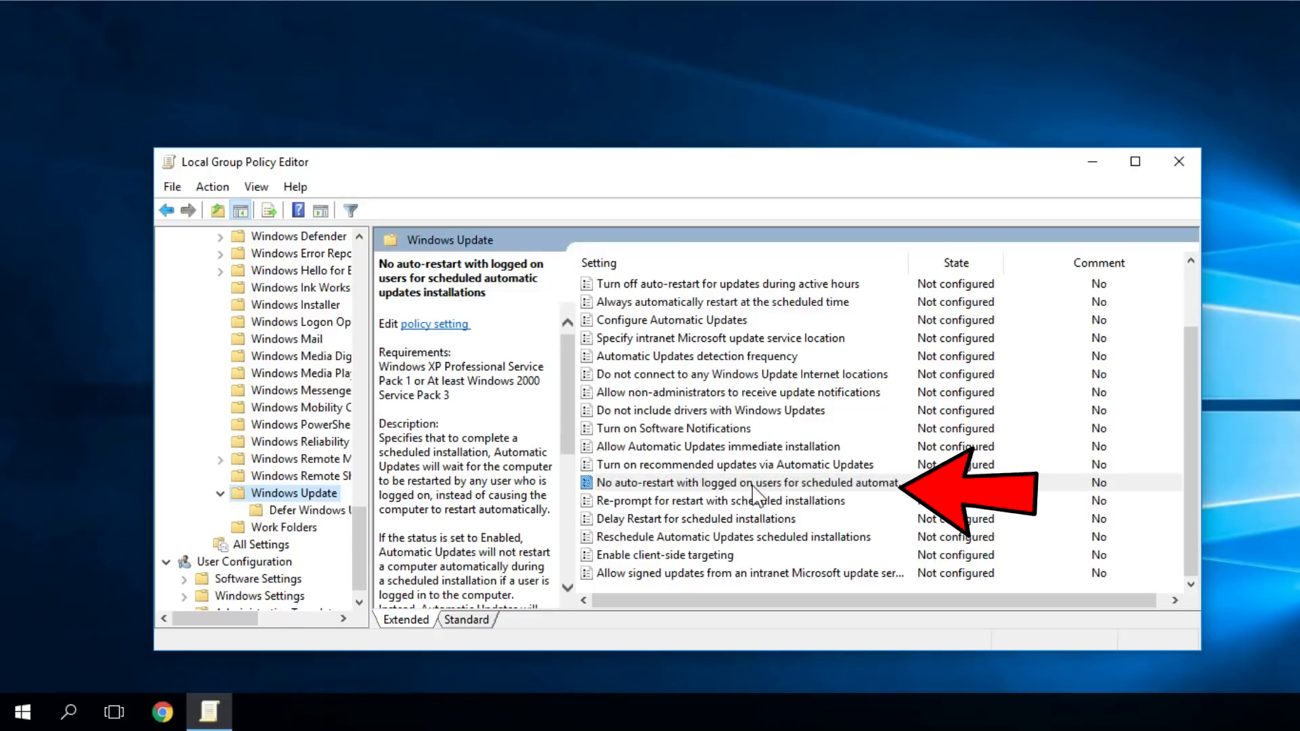
{"action": "left_click", "coordinate": [747, 483]}
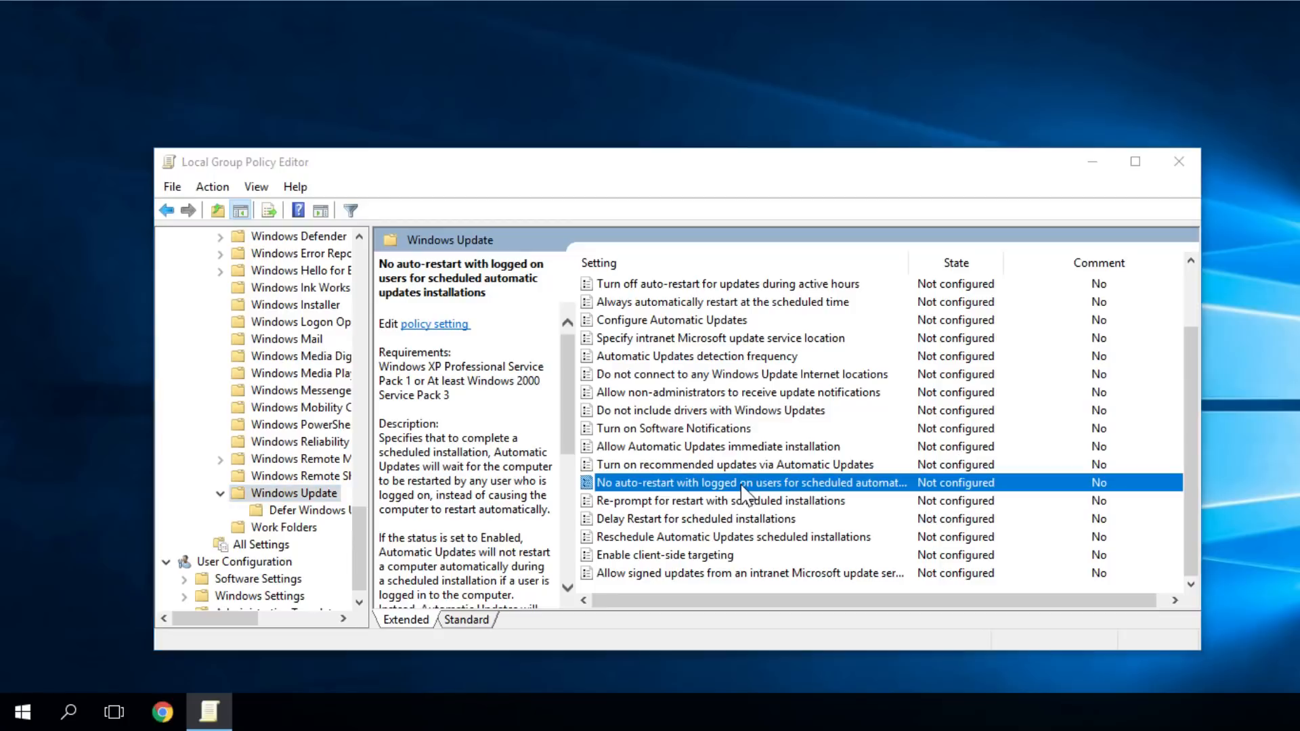
Set 'No auto-restart with logged on users' to Enabled, apply and confirm.
{"action": "double_click", "coordinate": [749, 483]}
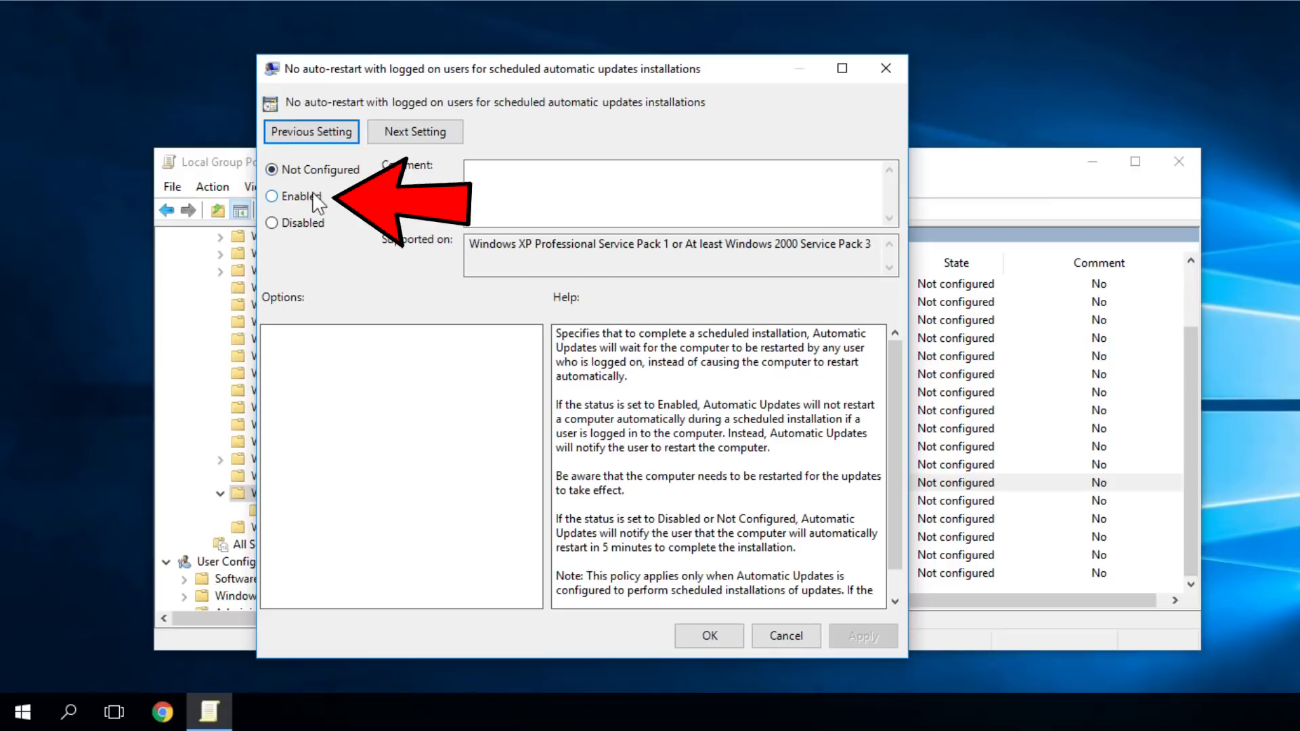
{"action": "left_click", "coordinate": [271, 196]}
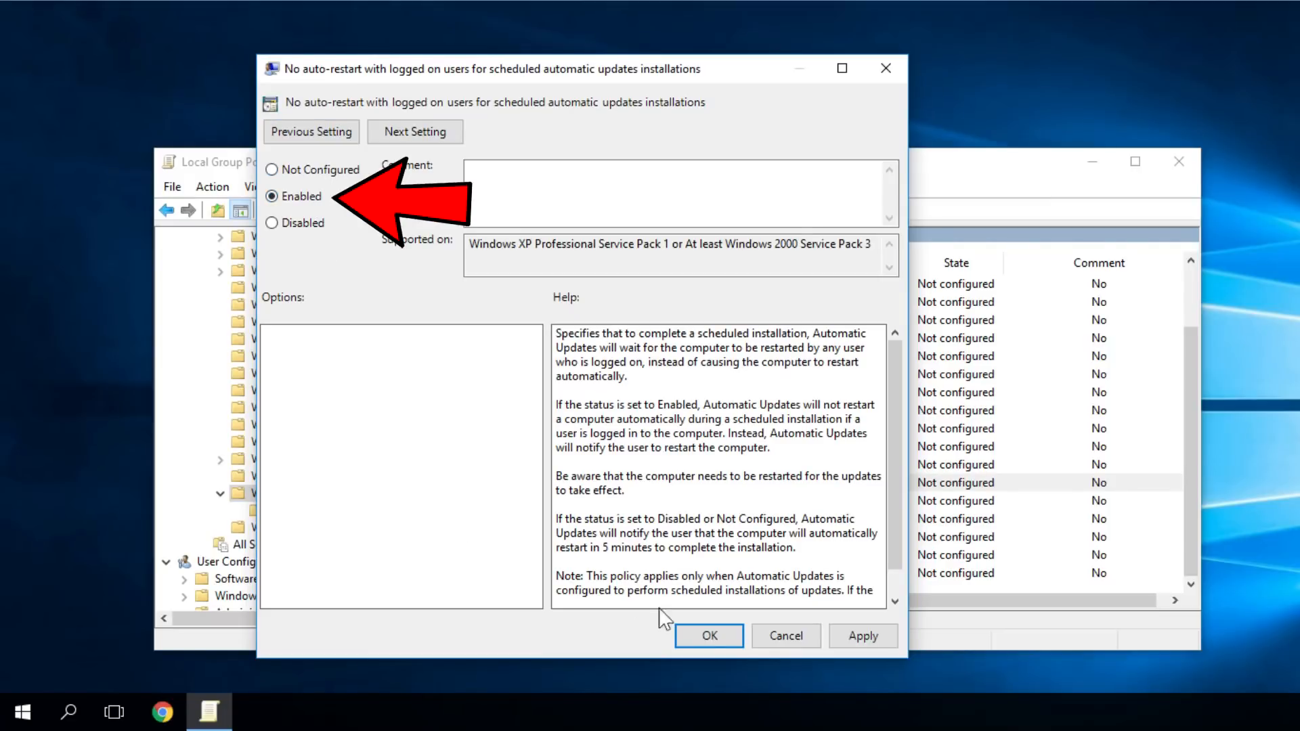
{"action": "left_click", "coordinate": [709, 636]}
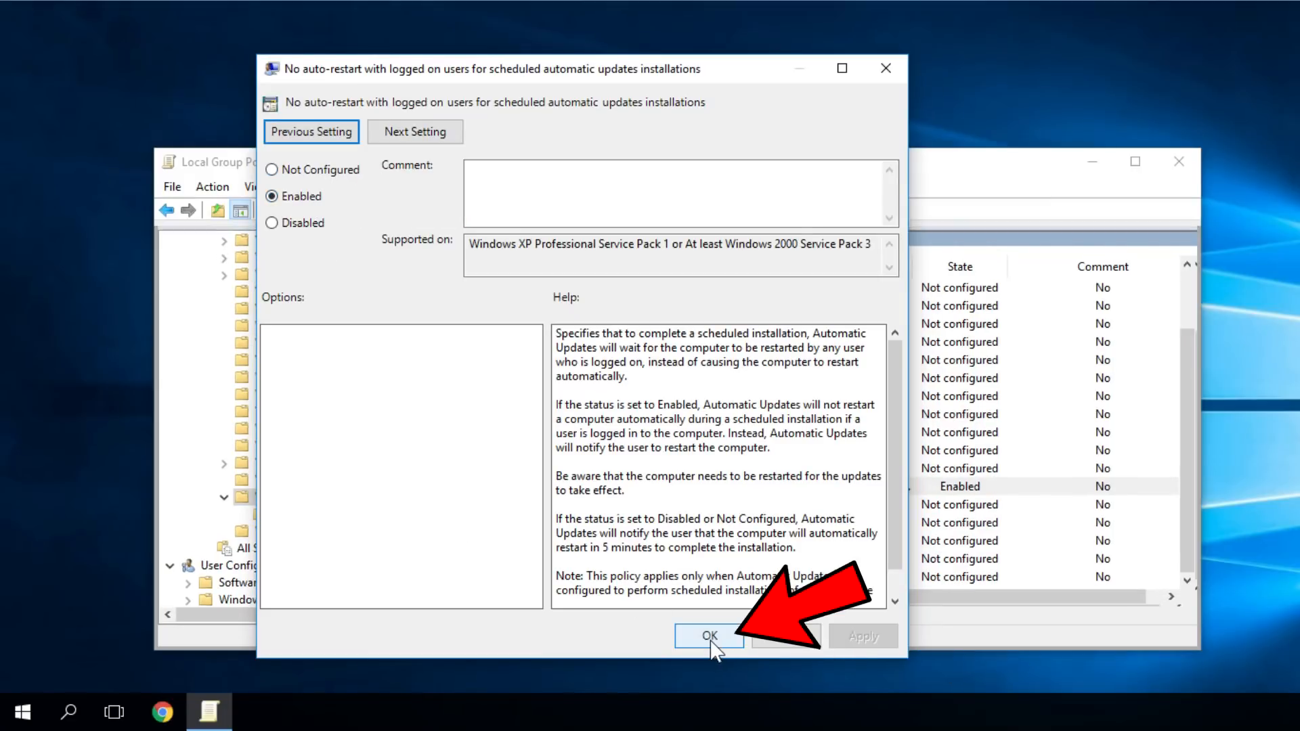
{"action": "left_click", "coordinate": [709, 635]}
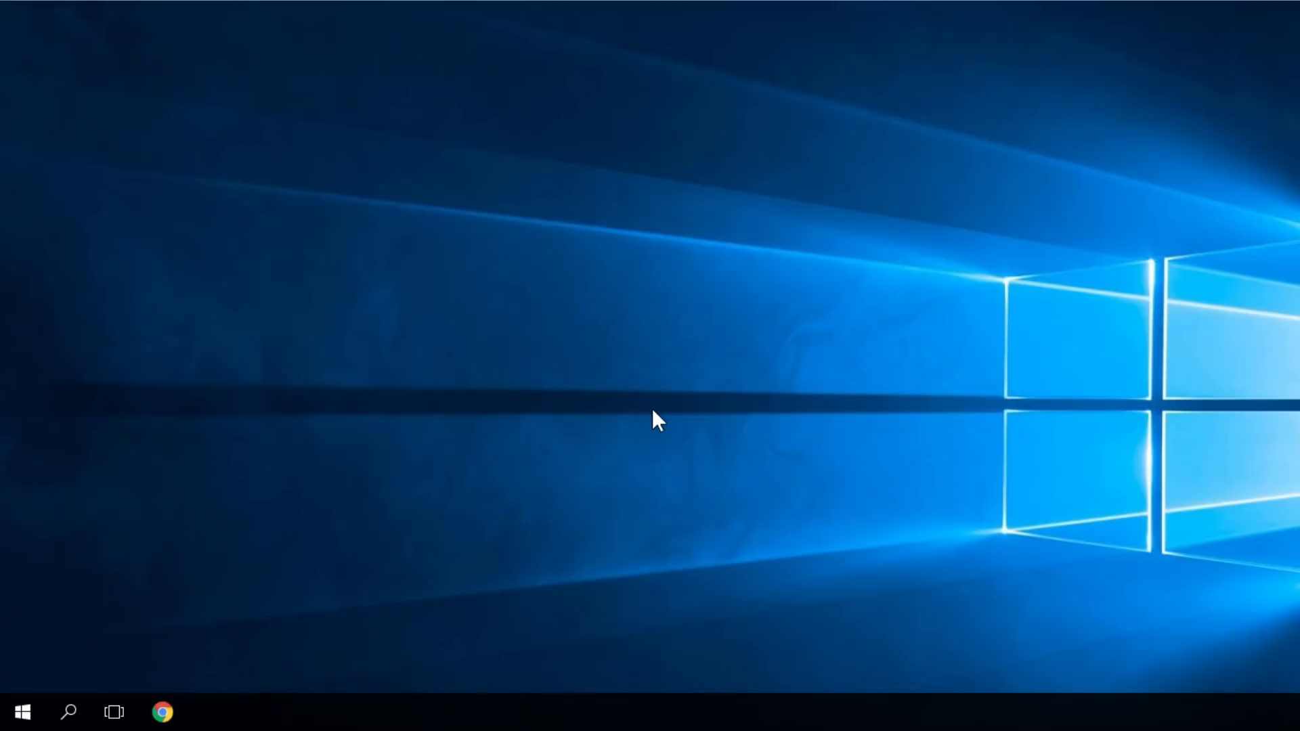